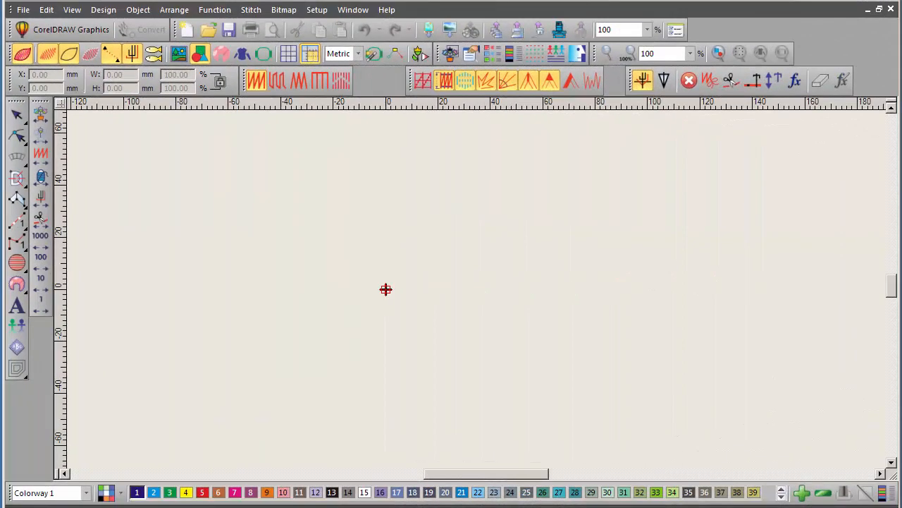
mouse_move(556, 455)
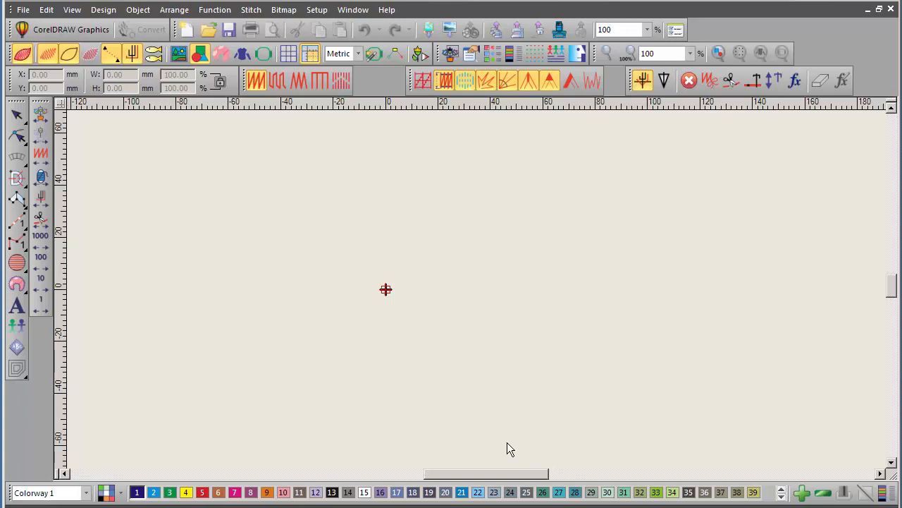
mouse_move(530, 417)
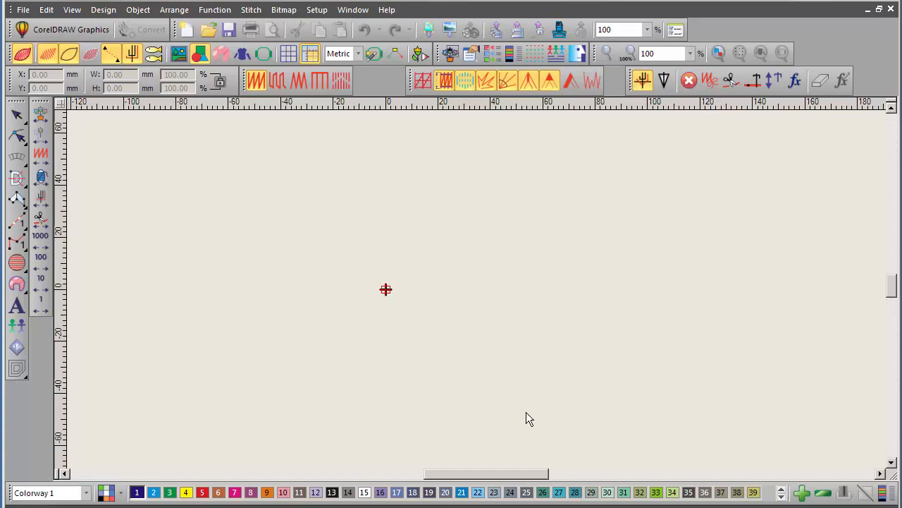
mouse_move(485, 431)
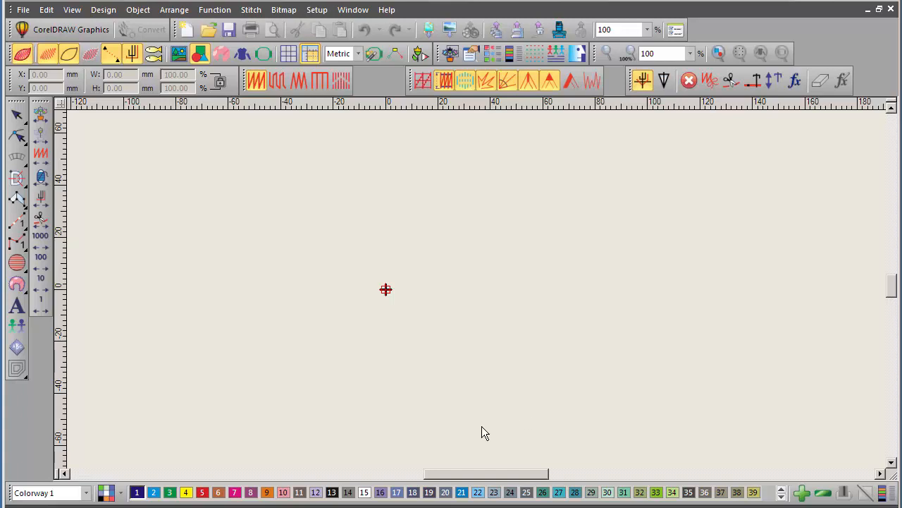
mouse_move(489, 434)
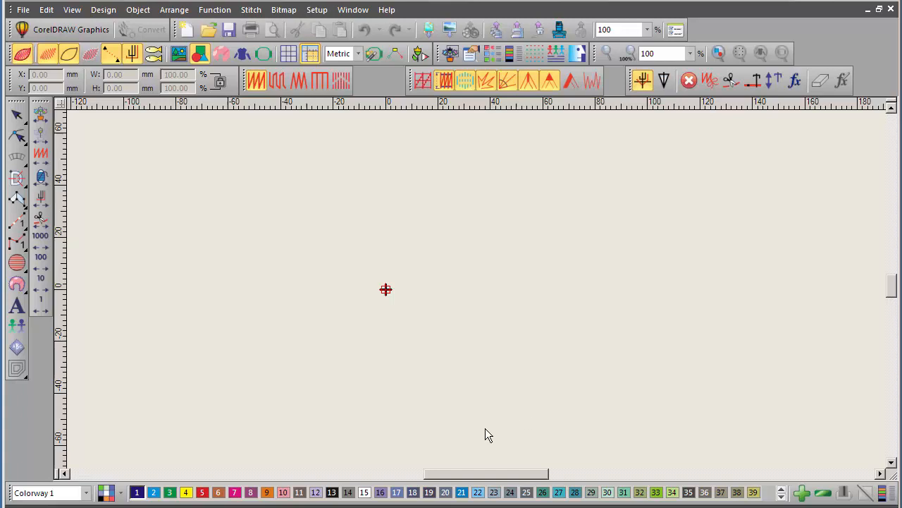
mouse_move(516, 325)
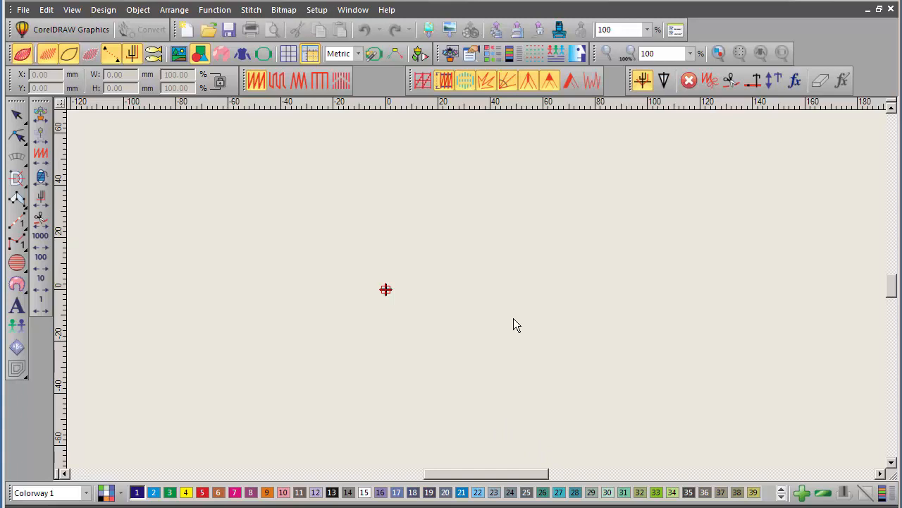
mouse_move(513, 327)
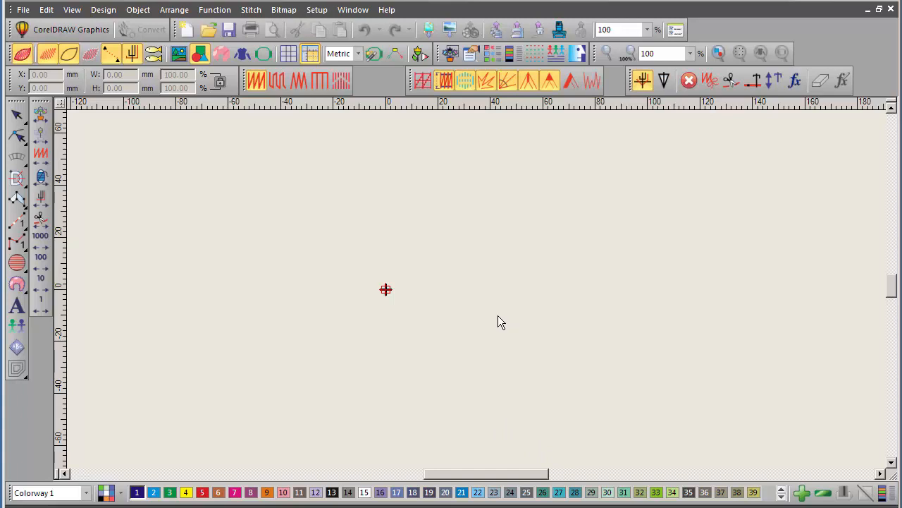
mouse_move(519, 318)
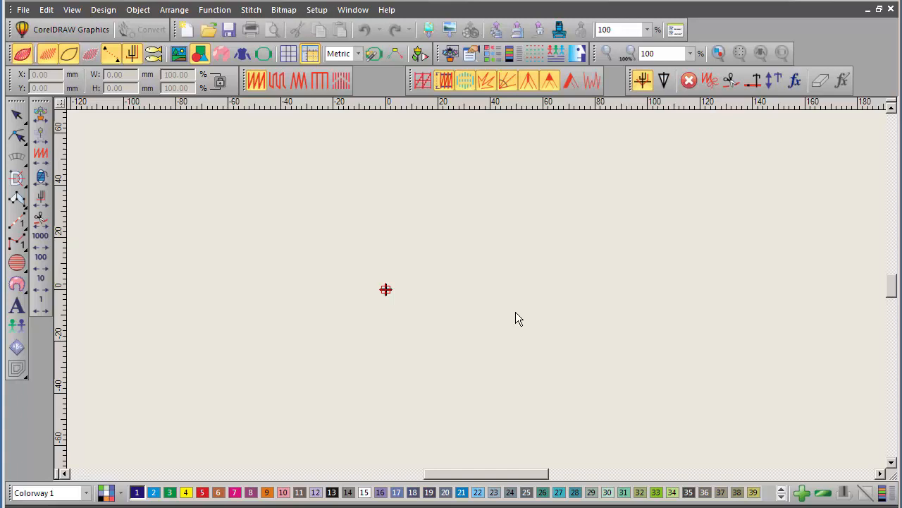
mouse_move(531, 322)
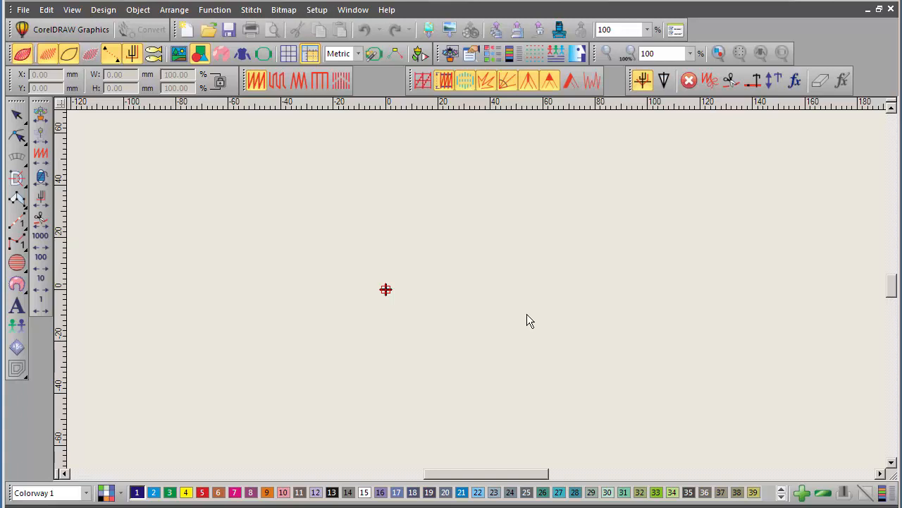
mouse_move(16, 319)
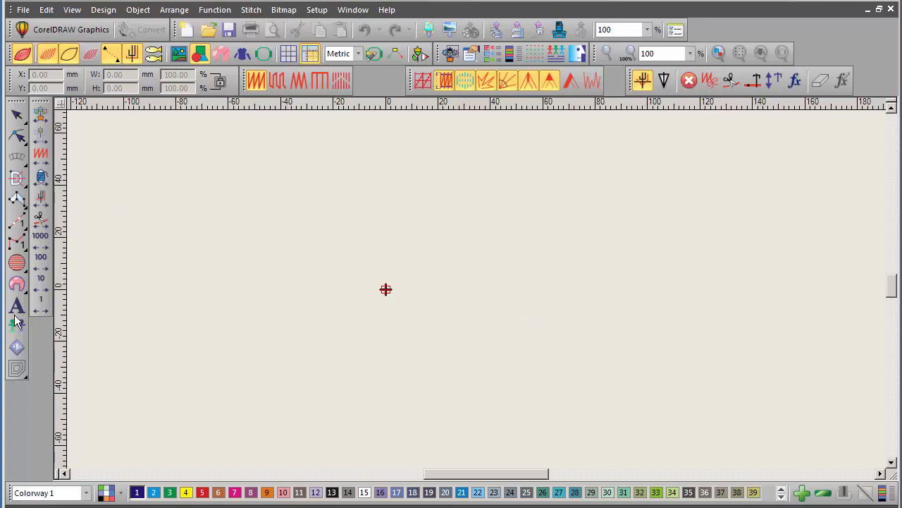
- Show the default lettering properties with the Block2 font at 10 mm
left_click(17, 305)
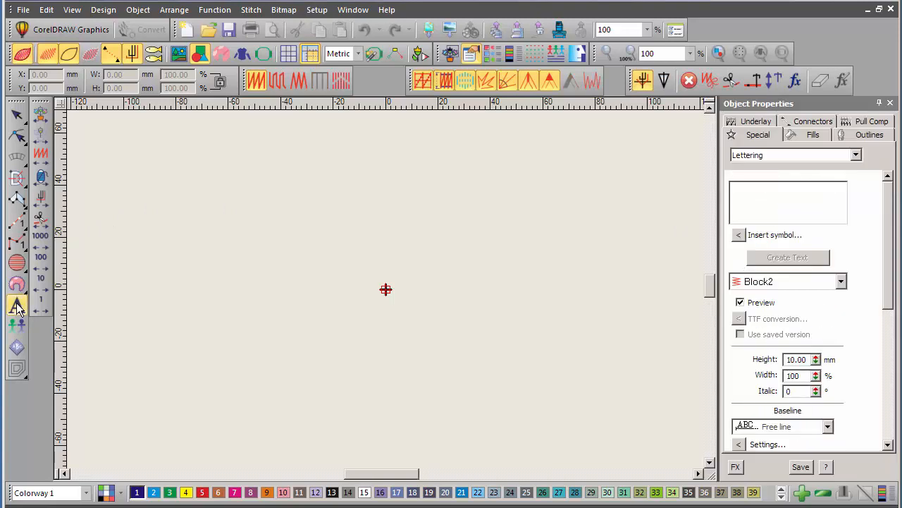
left_click(17, 303)
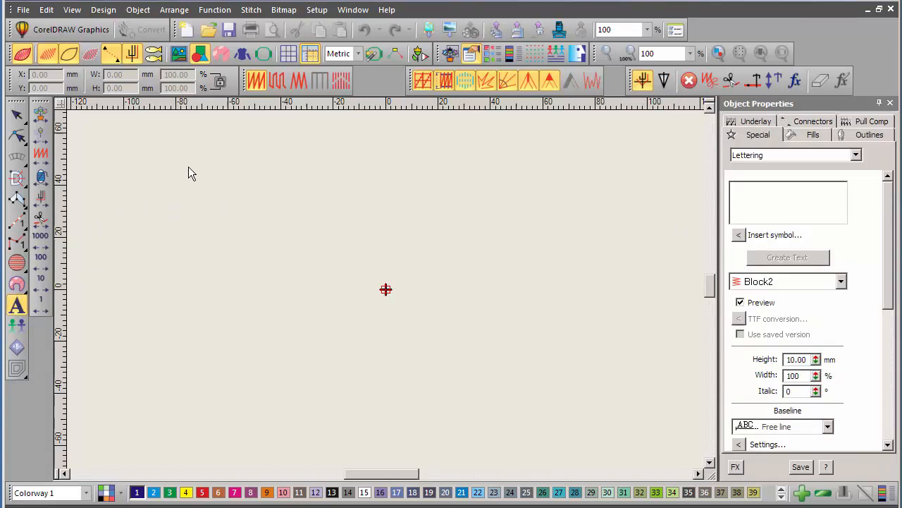
mouse_move(866, 259)
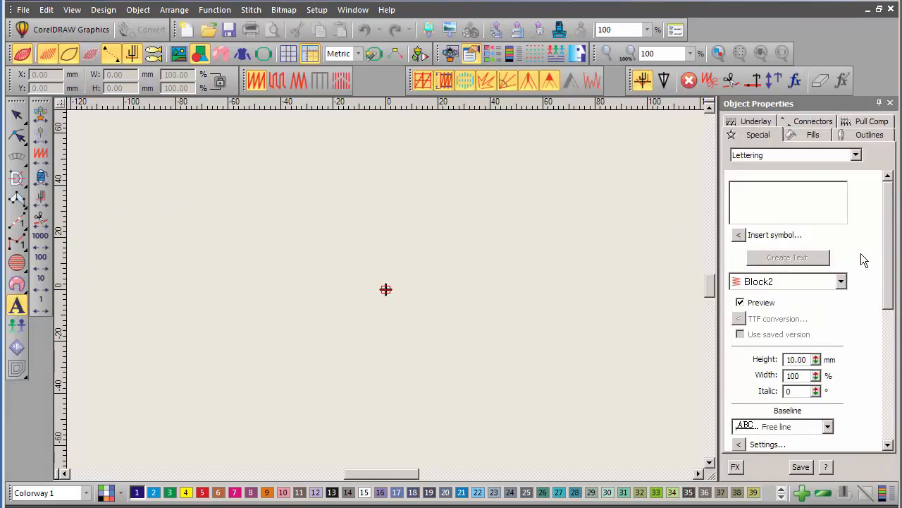
mouse_move(792, 290)
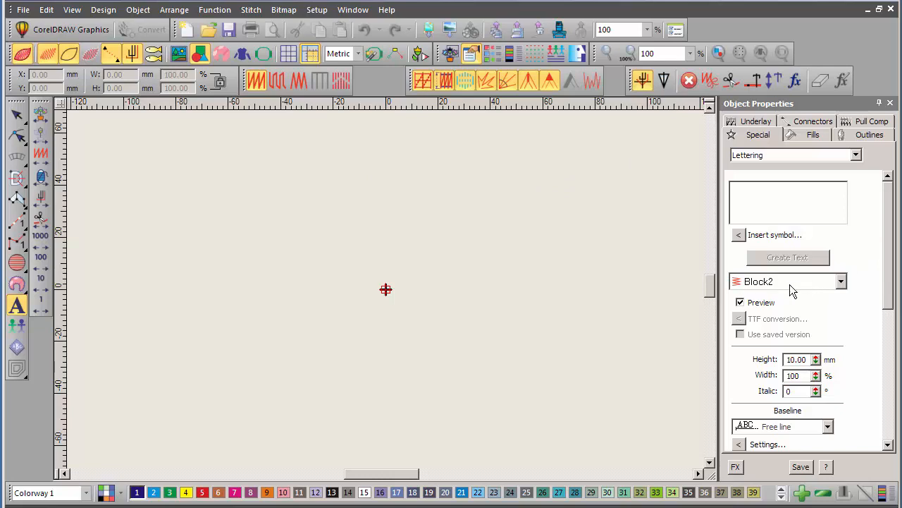
mouse_move(894, 270)
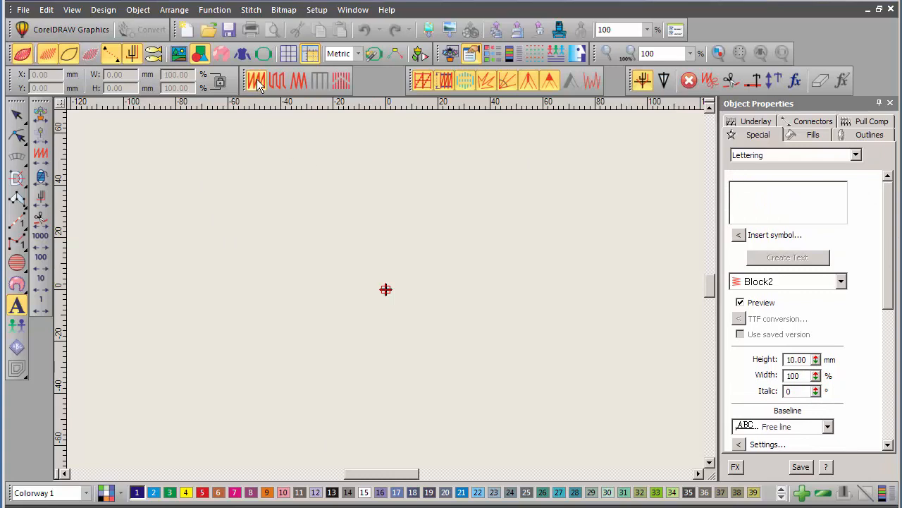
mouse_move(256, 79)
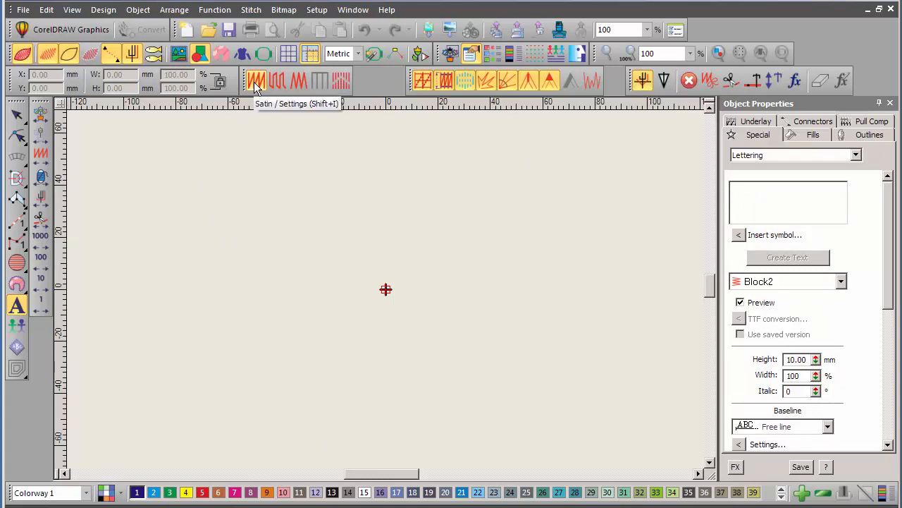
mouse_move(256, 84)
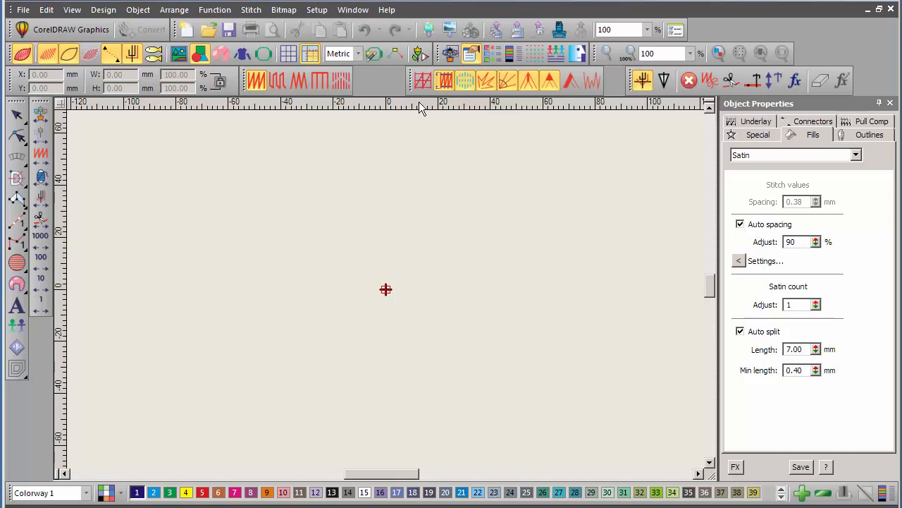
mouse_move(428, 132)
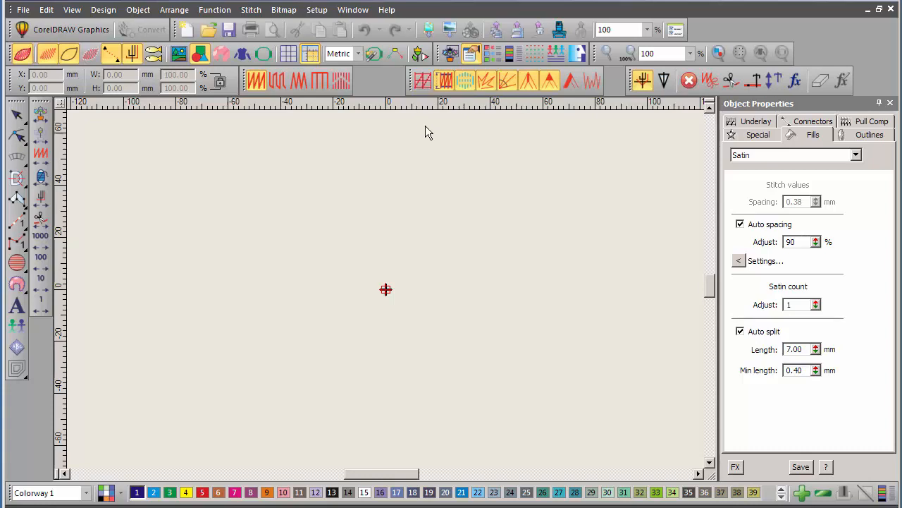
mouse_move(446, 80)
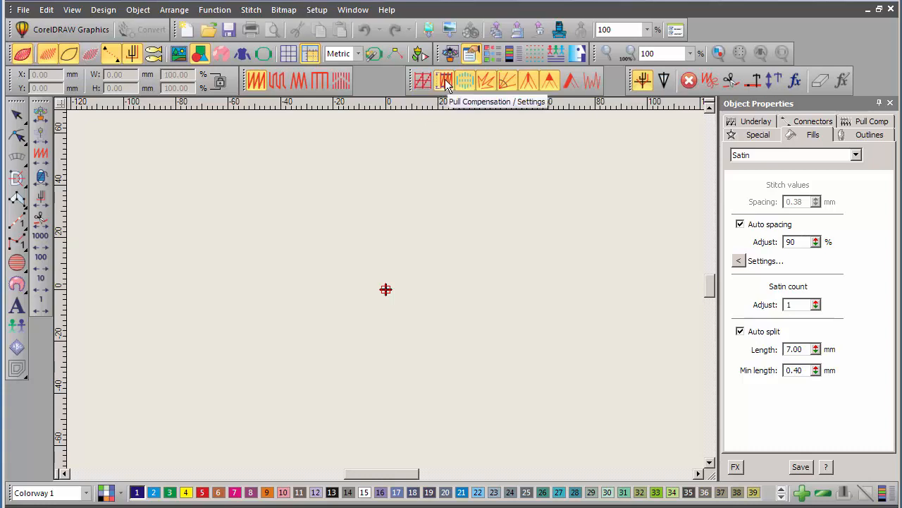
mouse_move(446, 83)
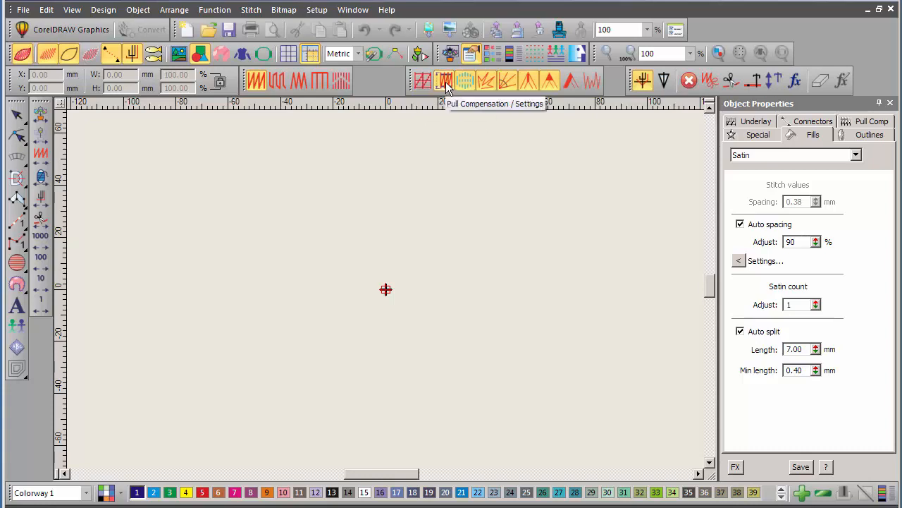
mouse_move(446, 79)
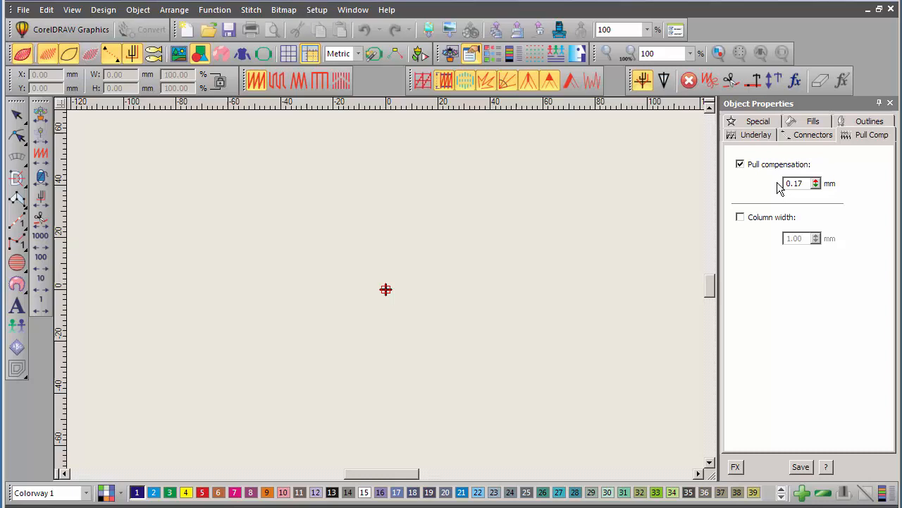
mouse_move(543, 171)
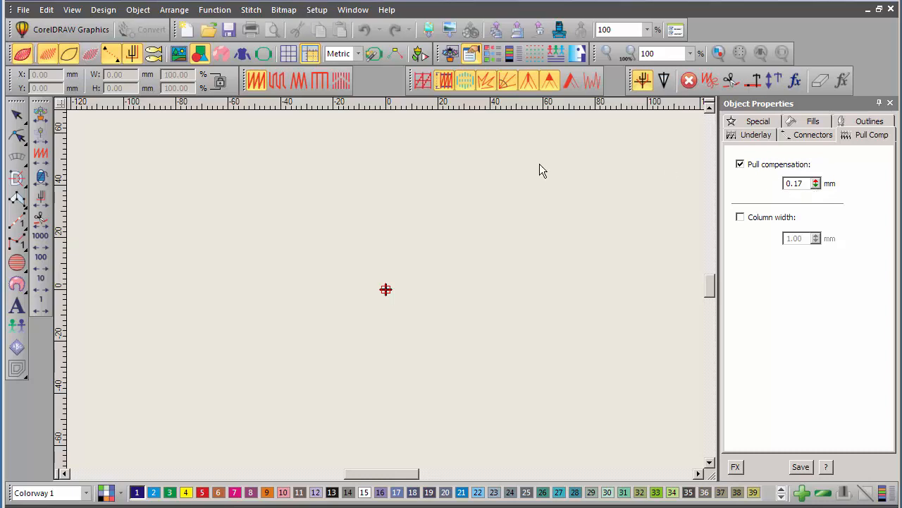
mouse_move(279, 189)
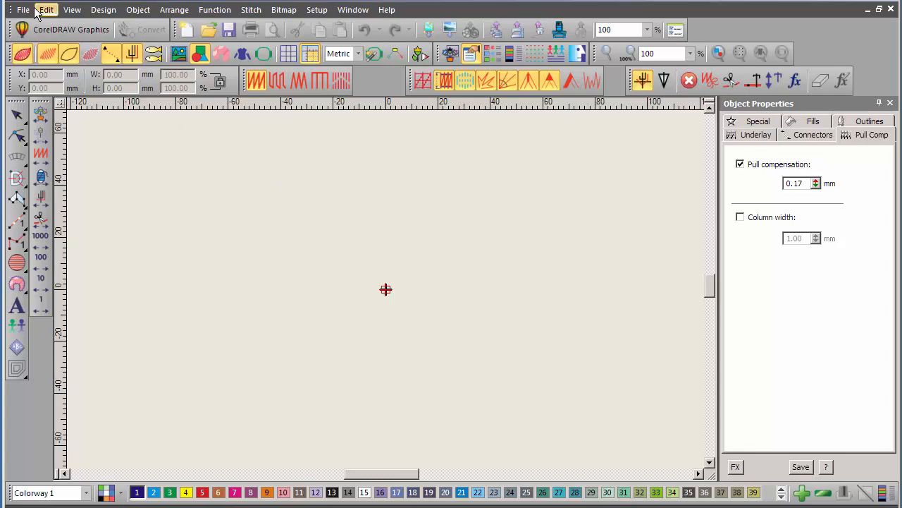
- Start File > New from Template and expand the template list showing NORMAL
left_click(22, 9)
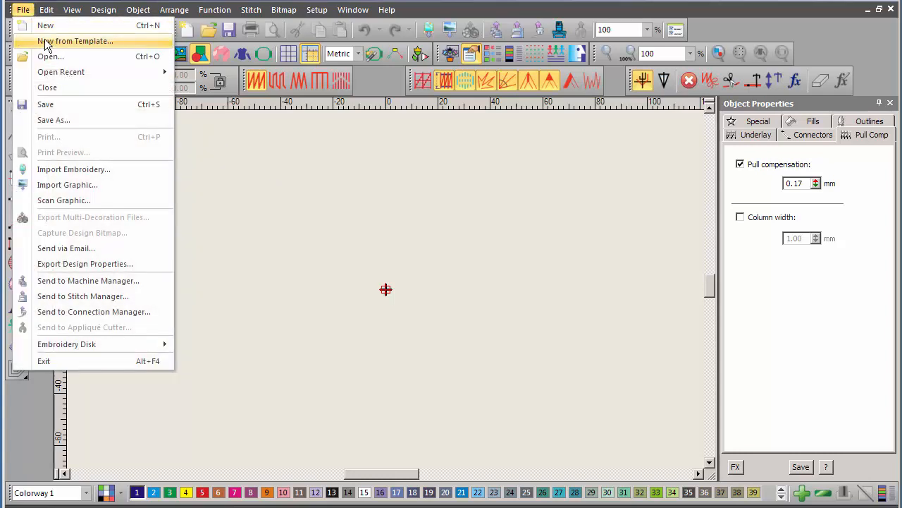
left_click(75, 41)
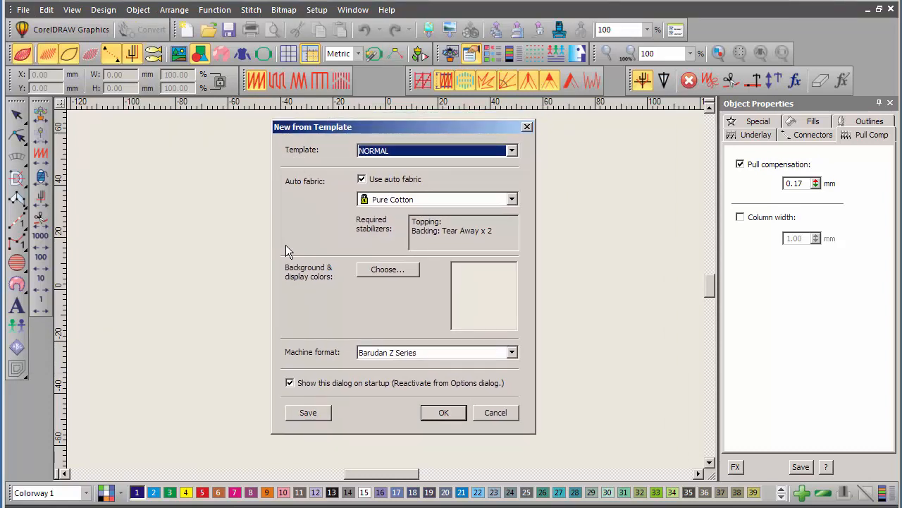
mouse_move(533, 186)
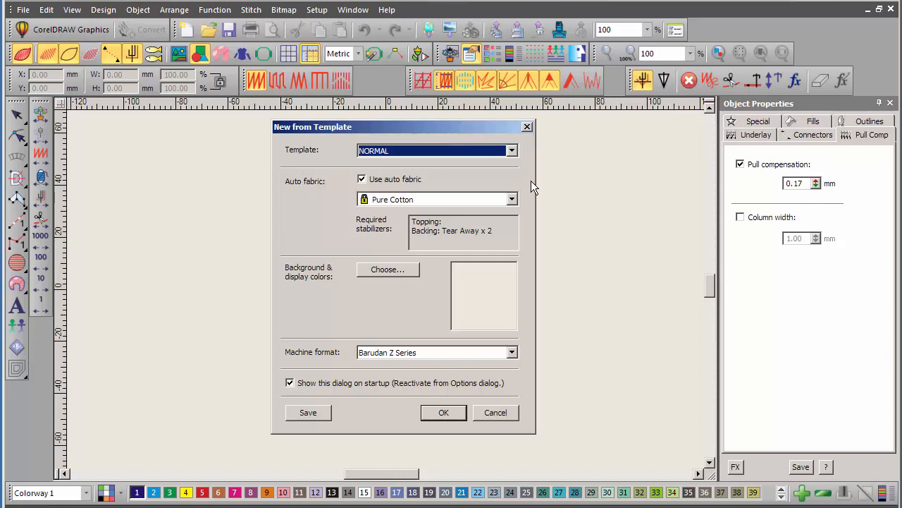
left_click(512, 149)
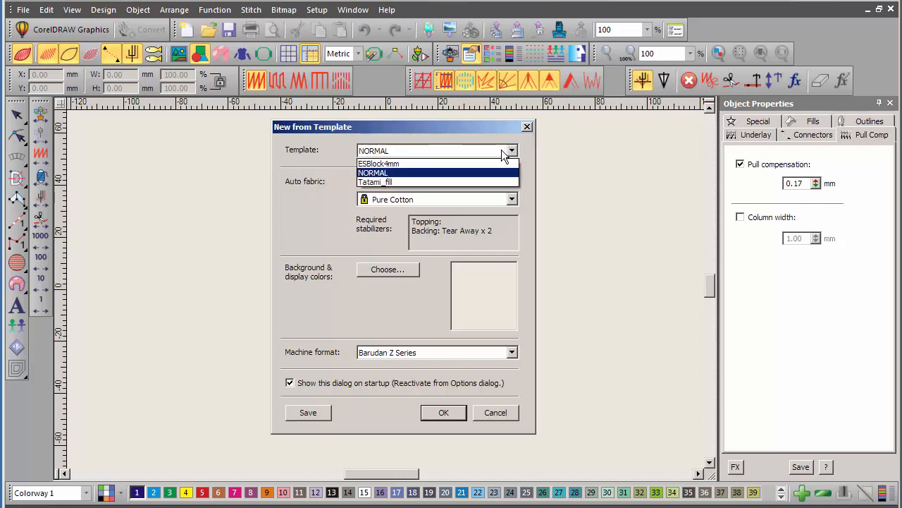
mouse_move(378, 164)
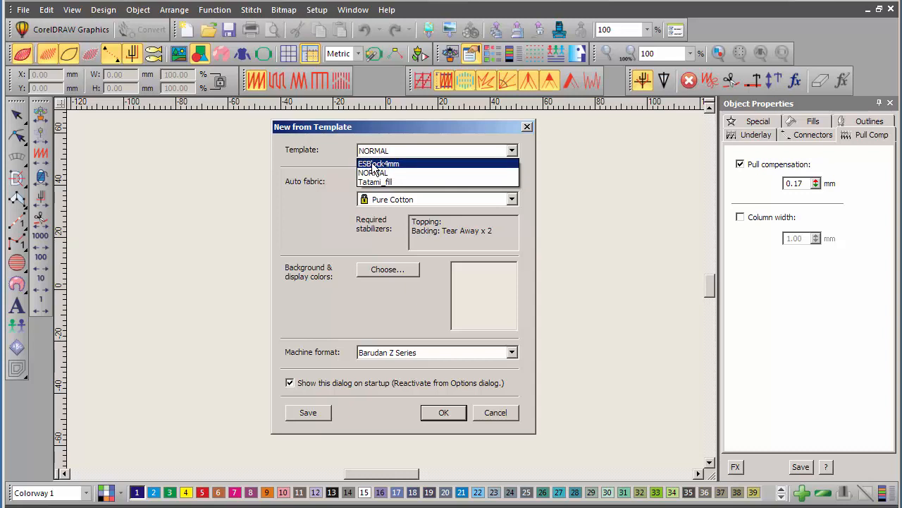
- Choose the ESBlock4mm template and leave 'Use auto fabric' unticked
left_click(378, 163)
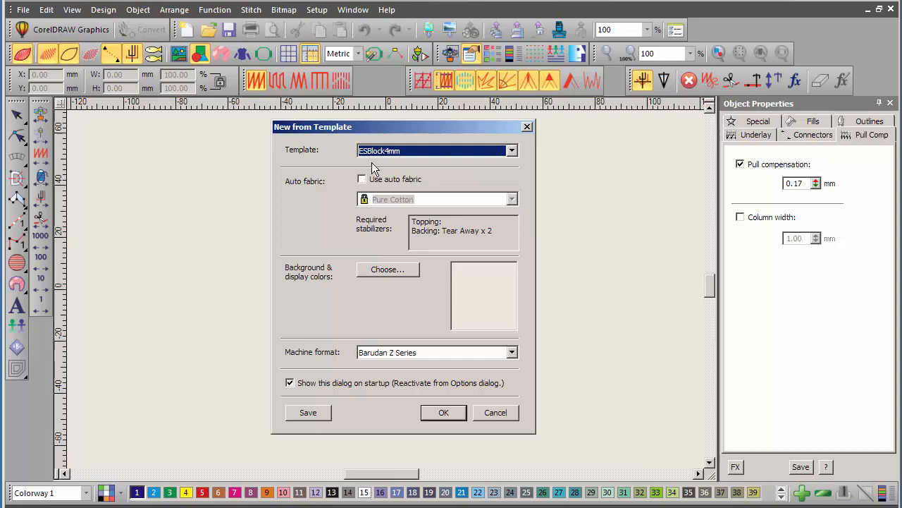
mouse_move(309, 156)
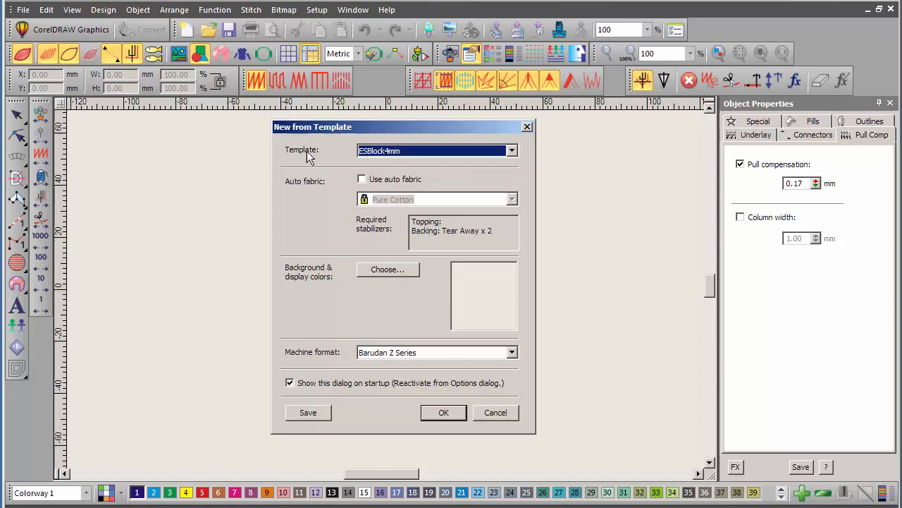
mouse_move(299, 186)
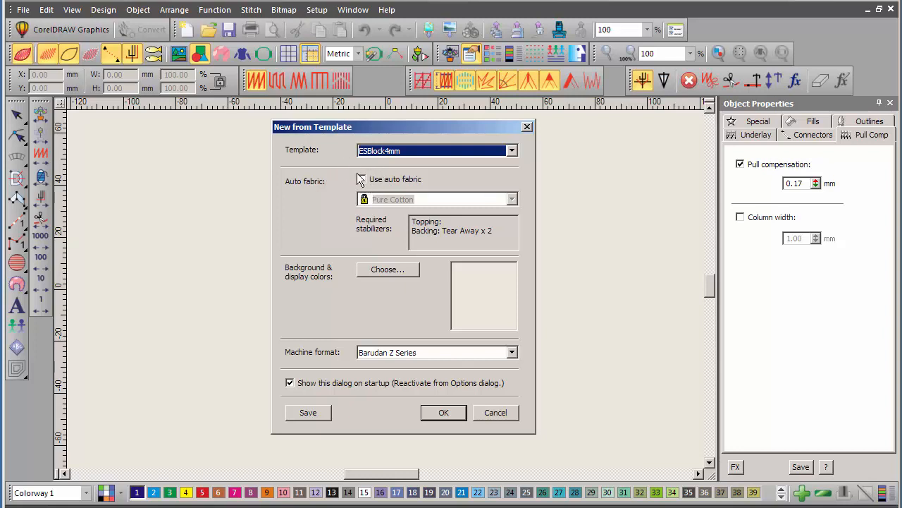
left_click(361, 179)
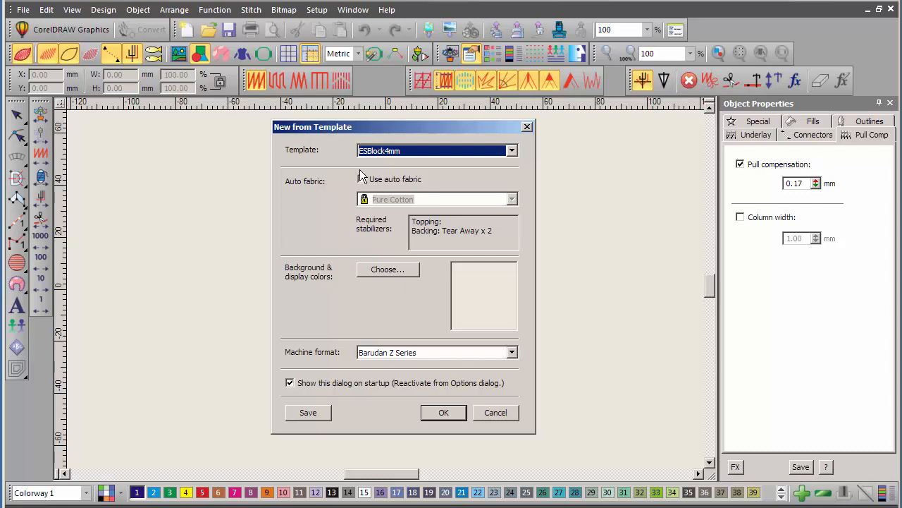
left_click(362, 179)
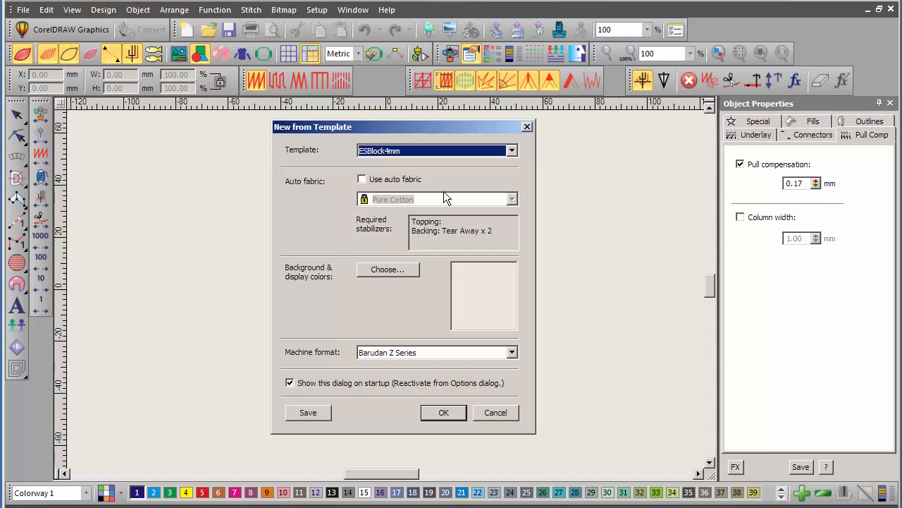
mouse_move(361, 178)
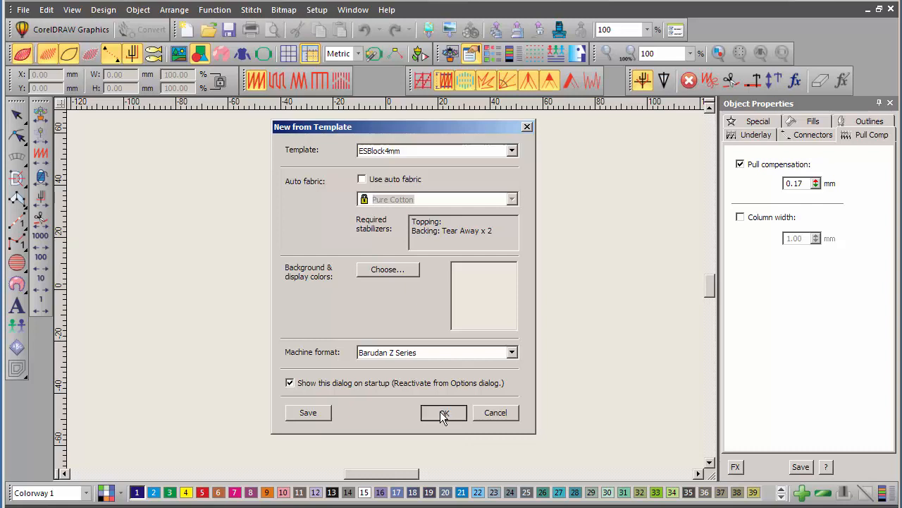
- Create the new design from ESBlock4mm, pull compensation reading 0.25 mm
left_click(443, 412)
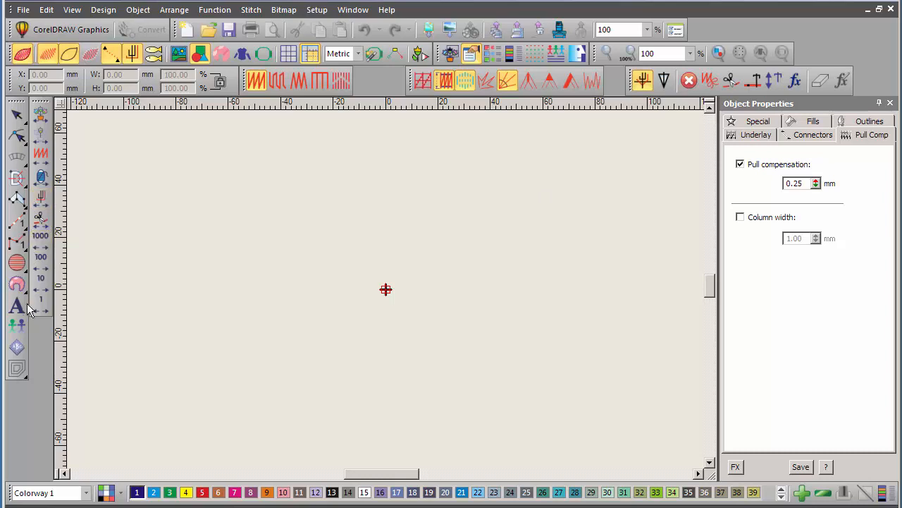
- Show the new design's lettering properties: ES Block (UR) font at 4.00 mm height
left_click(17, 305)
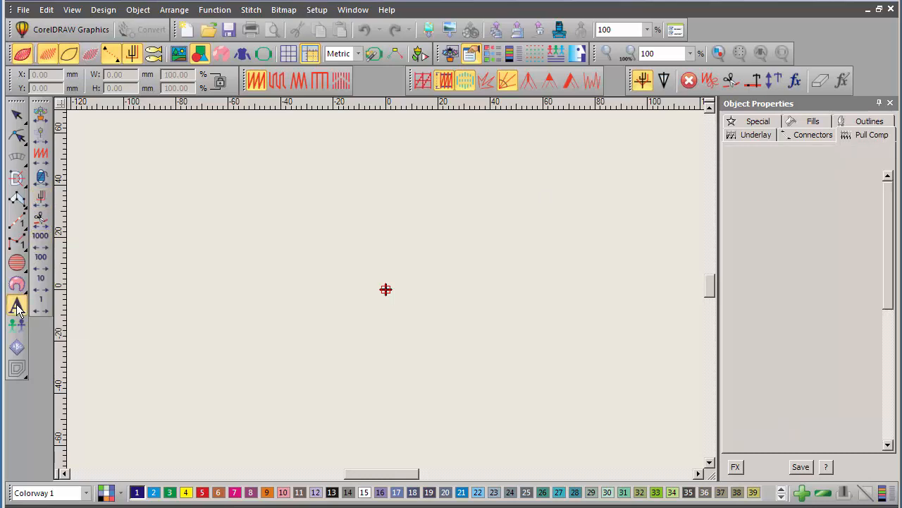
left_click(16, 304)
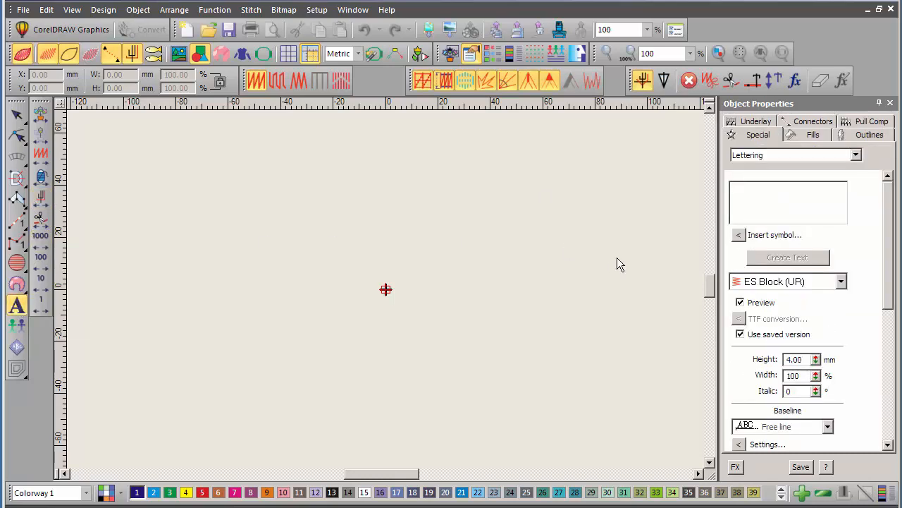
mouse_move(801, 284)
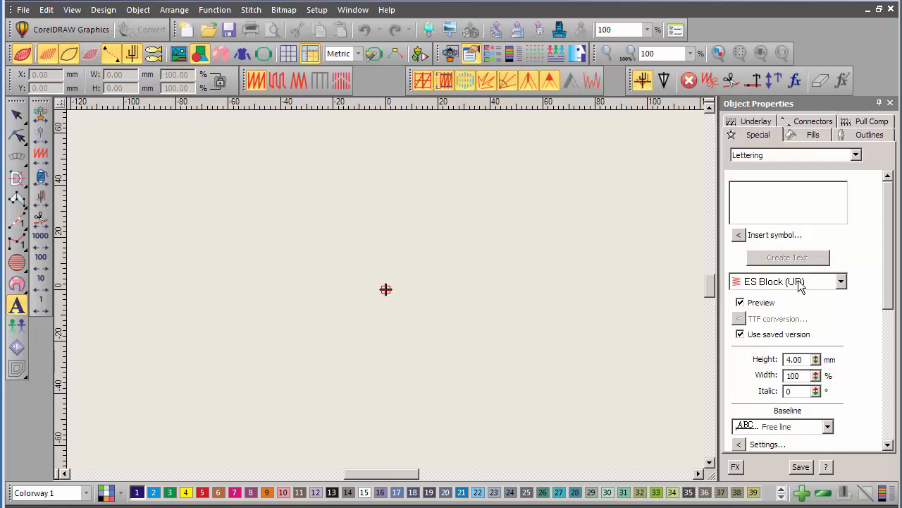
mouse_move(832, 287)
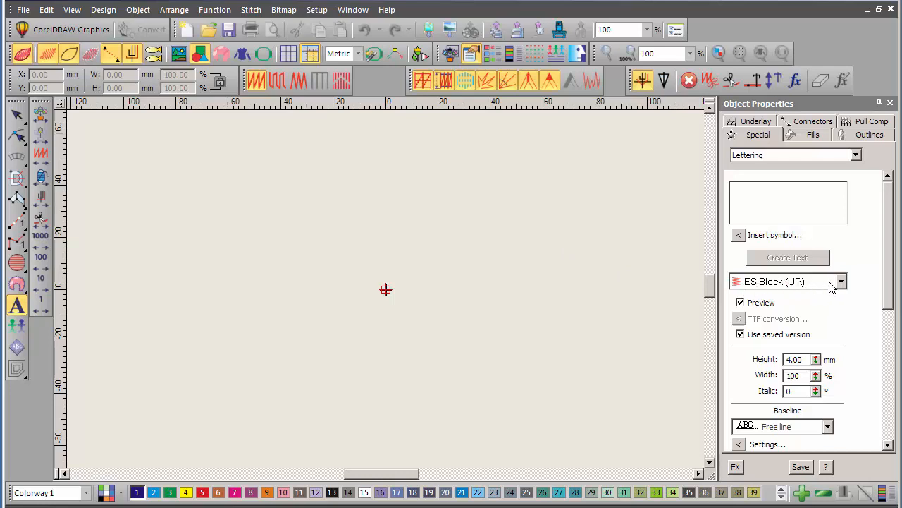
mouse_move(826, 285)
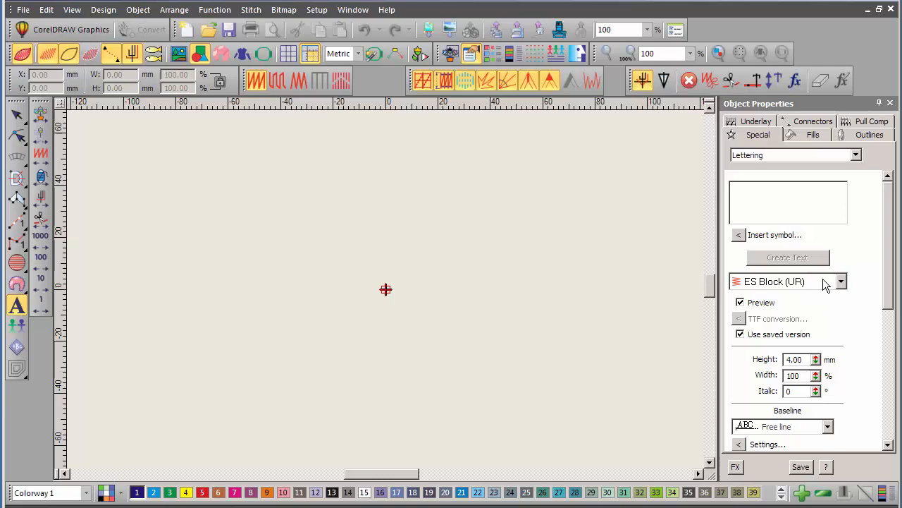
mouse_move(834, 274)
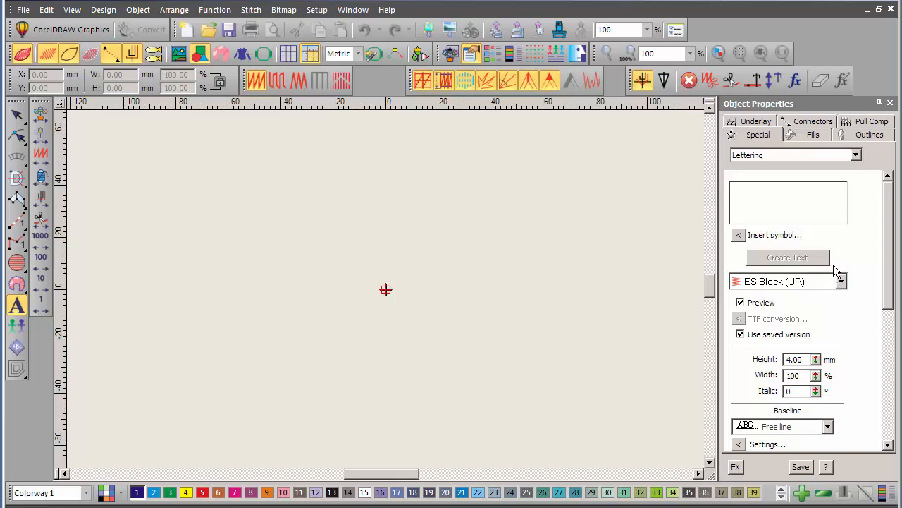
mouse_move(726, 327)
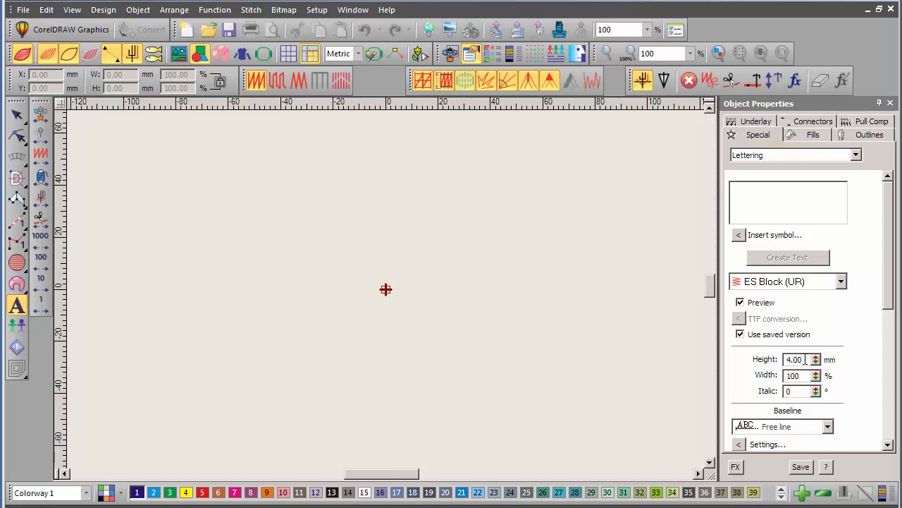
mouse_move(818, 364)
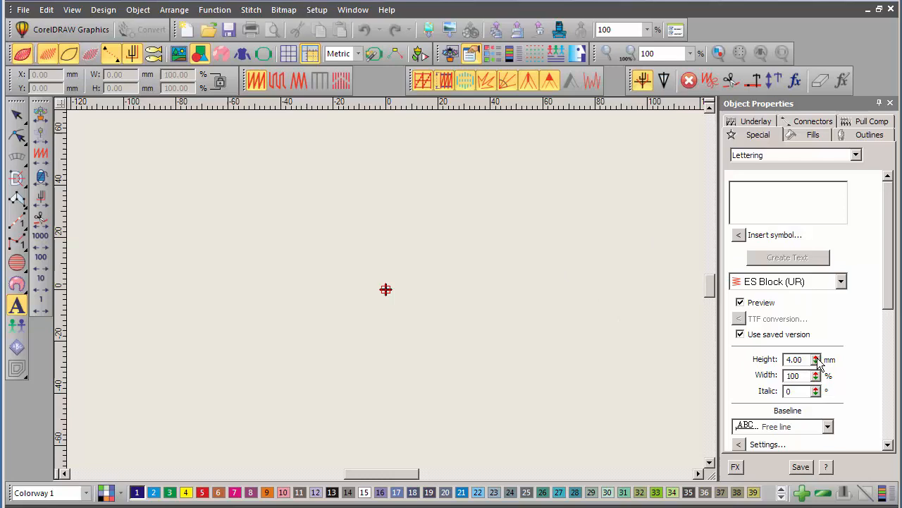
mouse_move(482, 188)
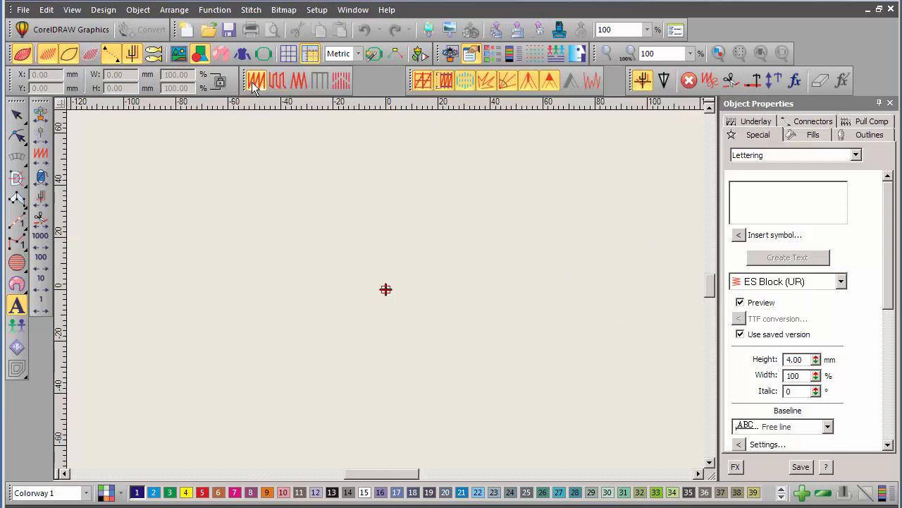
mouse_move(257, 80)
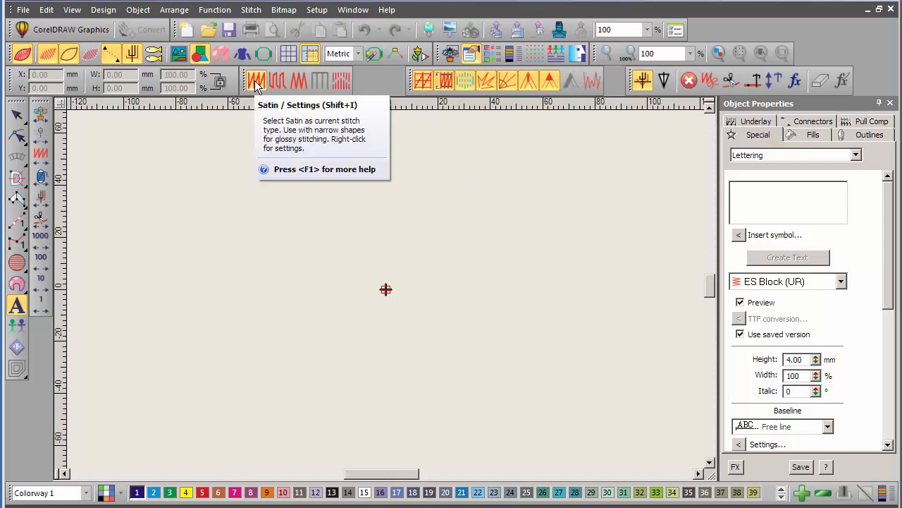
- Make Satin the current stitch type, showing 0.40 mm spacing with auto split on
left_click(257, 79)
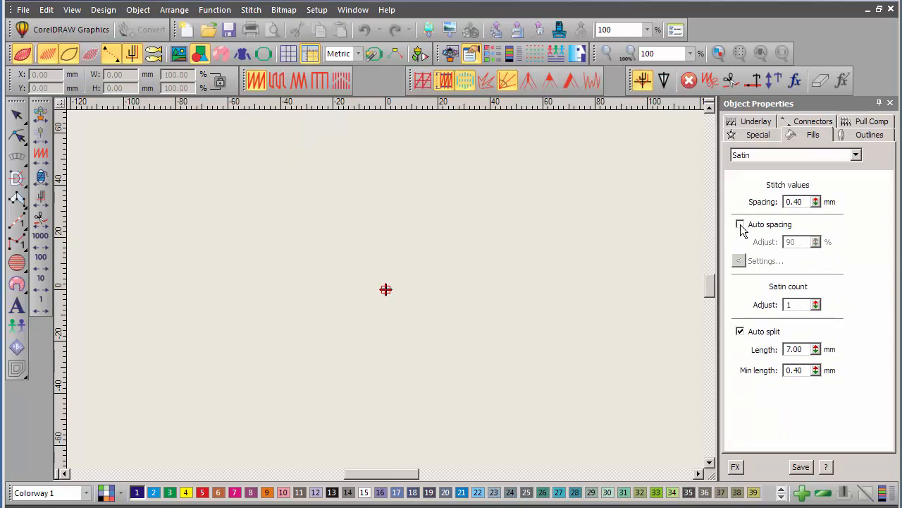
left_click(740, 224)
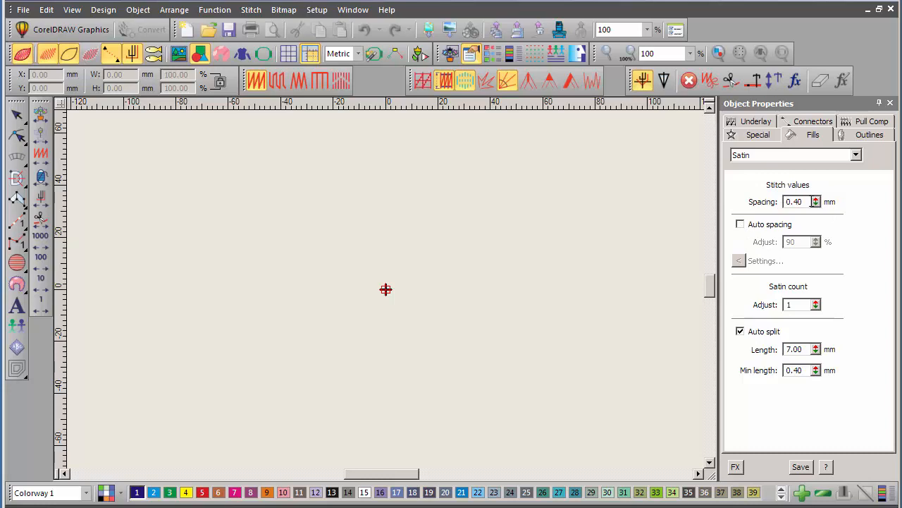
mouse_move(402, 82)
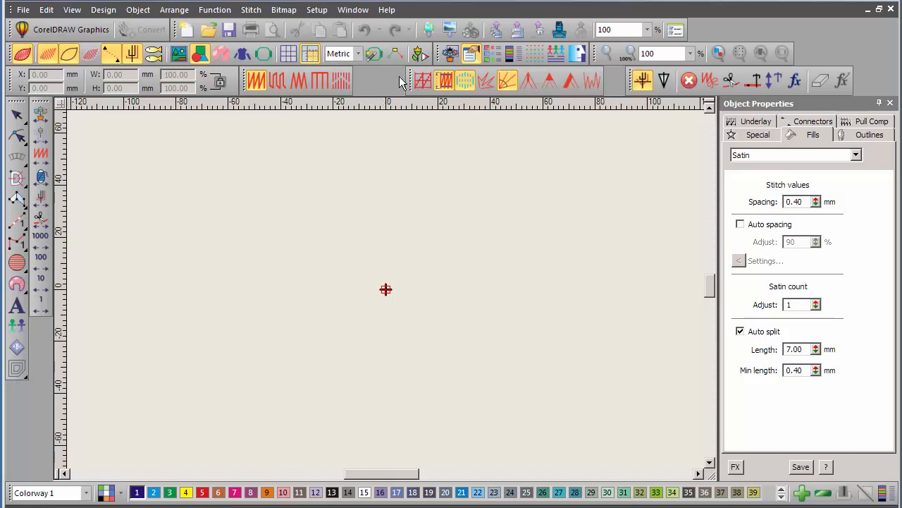
mouse_move(446, 81)
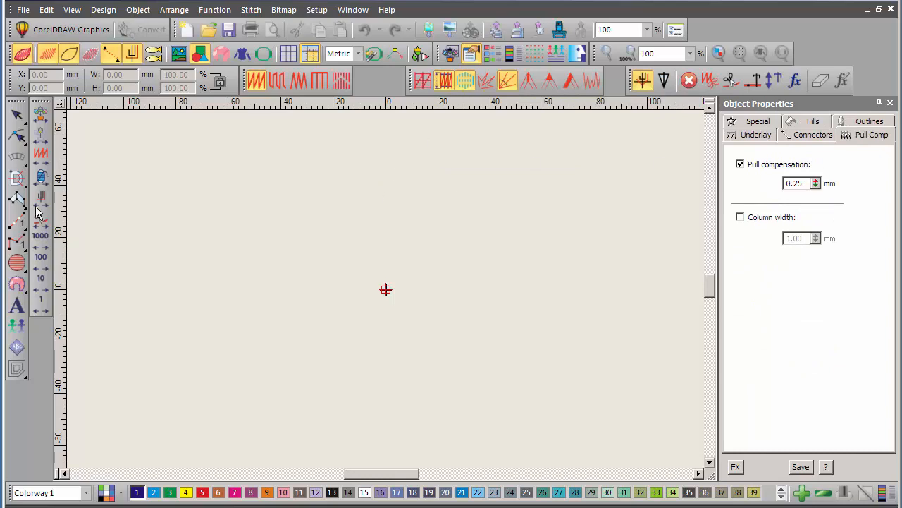
mouse_move(471, 301)
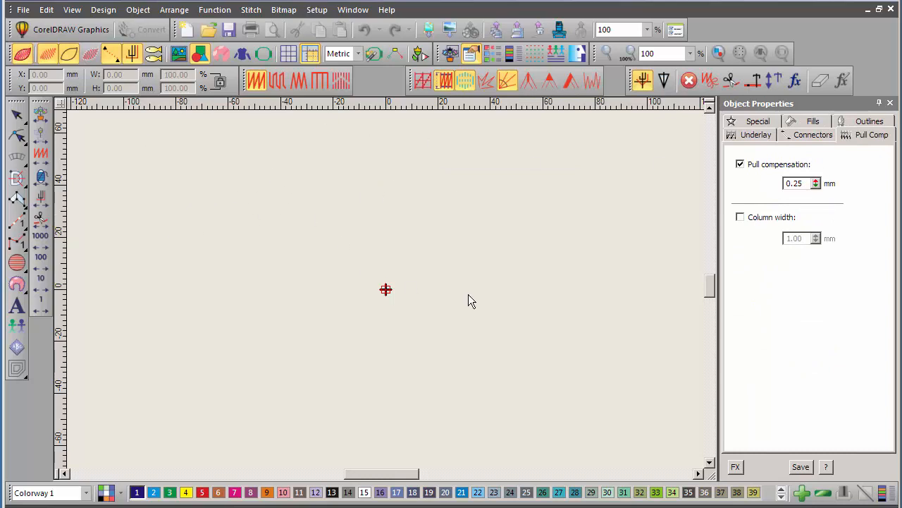
mouse_move(423, 274)
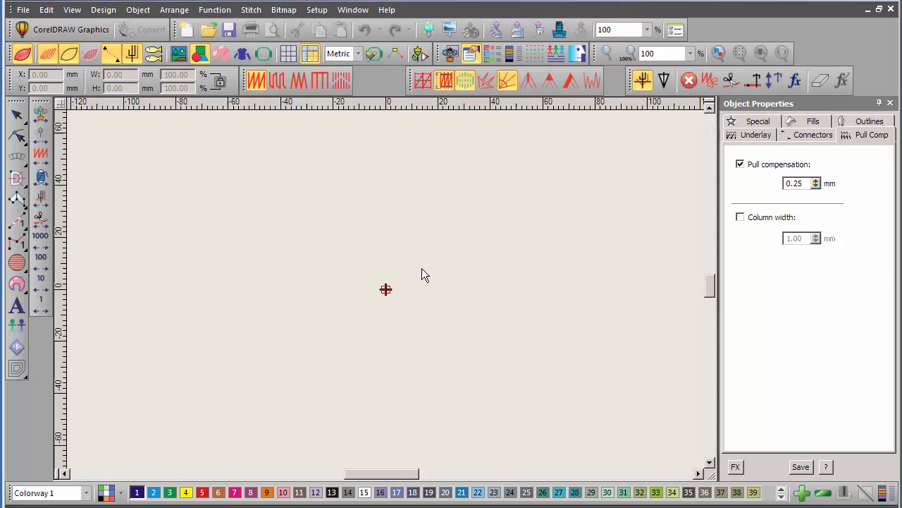
mouse_move(383, 259)
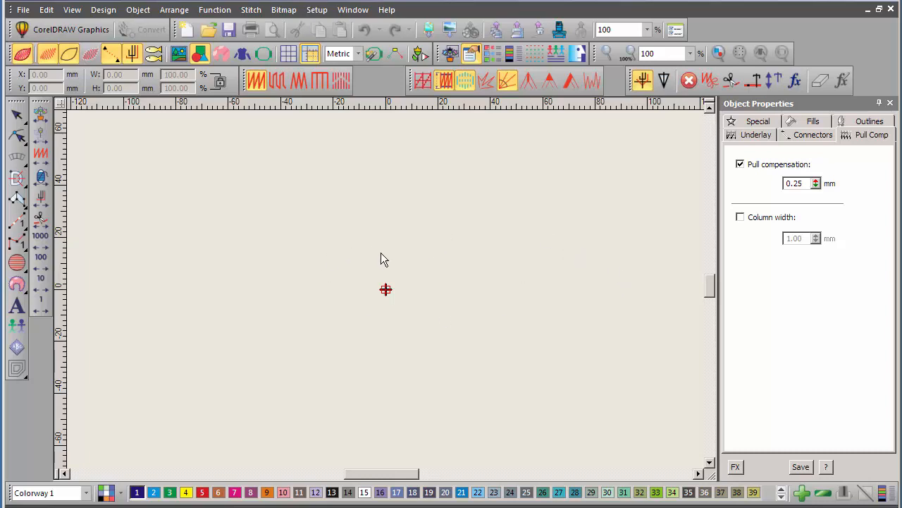
mouse_move(434, 299)
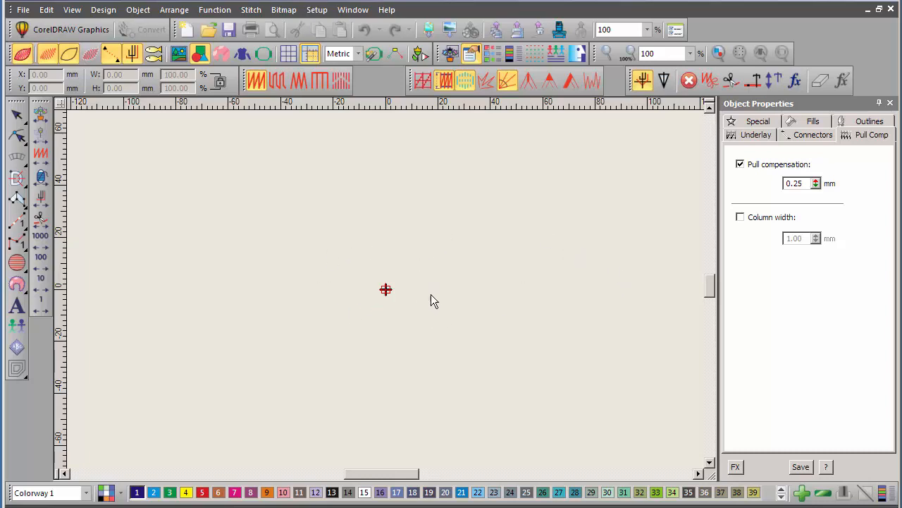
mouse_move(761, 232)
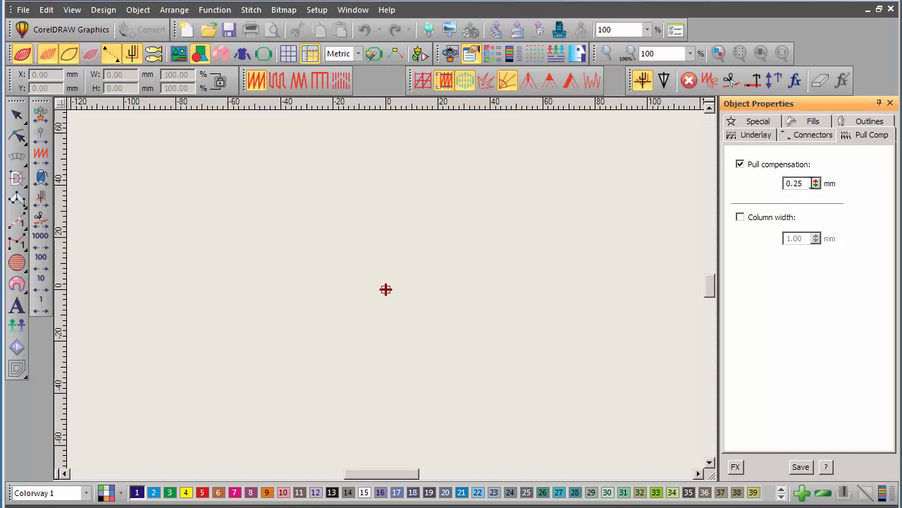
left_click(795, 183)
type("0.3")
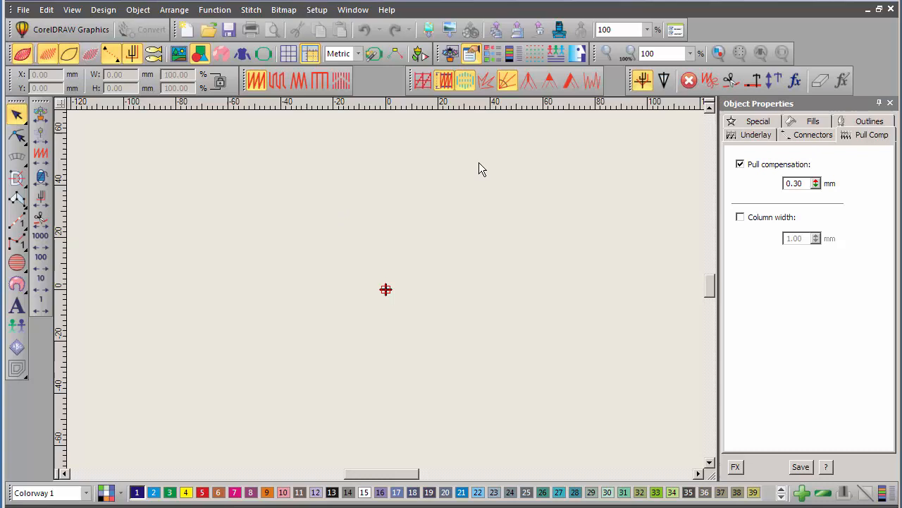
mouse_move(381, 196)
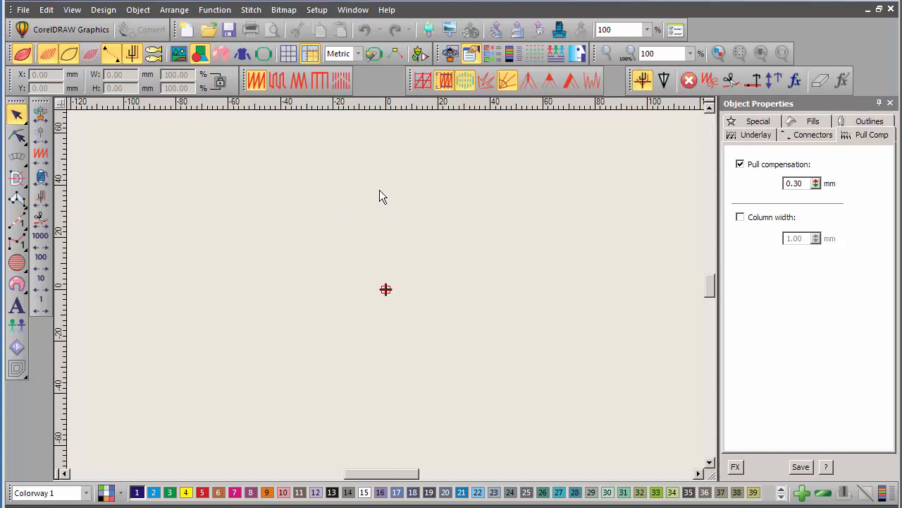
mouse_move(477, 203)
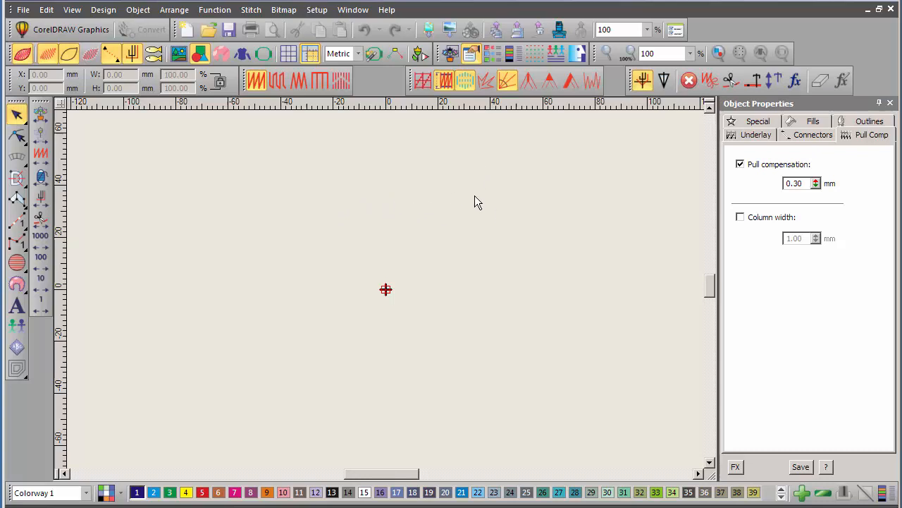
- Start Save As and set the file type to Wilcom EMB Template (*.EMT)
left_click(22, 9)
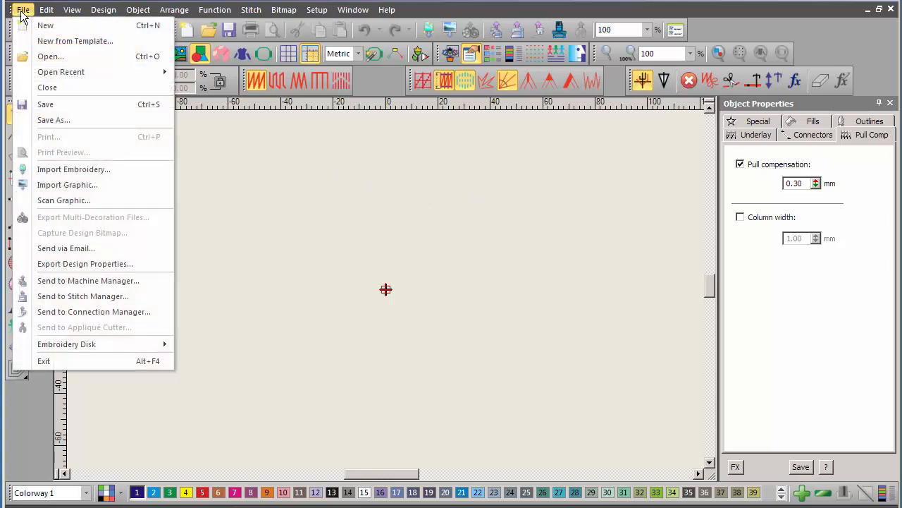
mouse_move(53, 120)
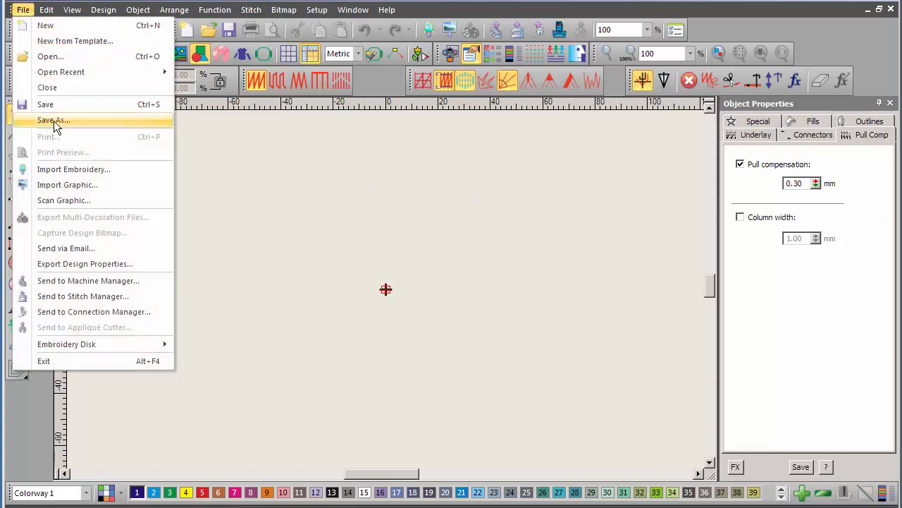
left_click(54, 120)
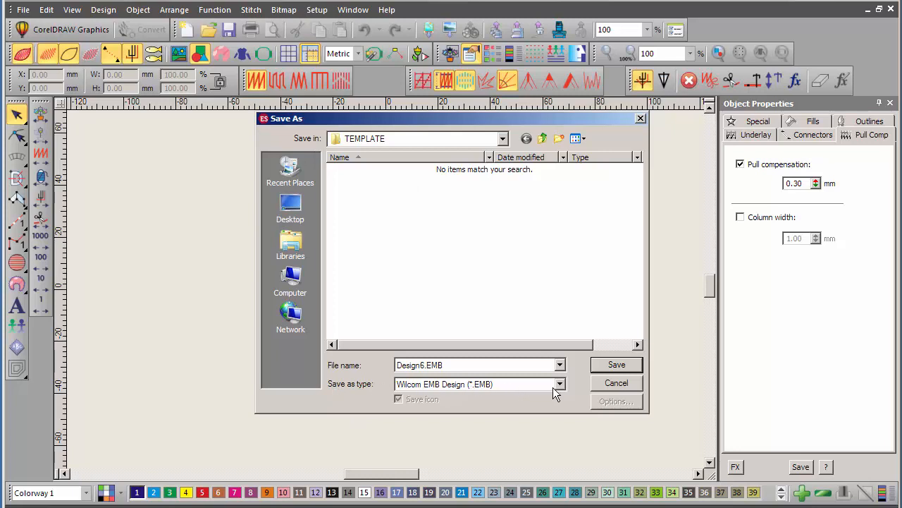
left_click(560, 383)
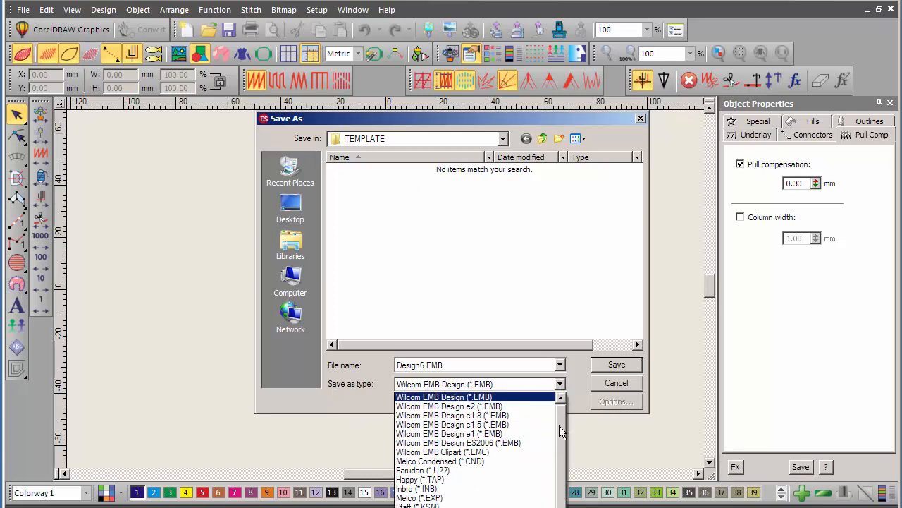
scroll("down", 3)
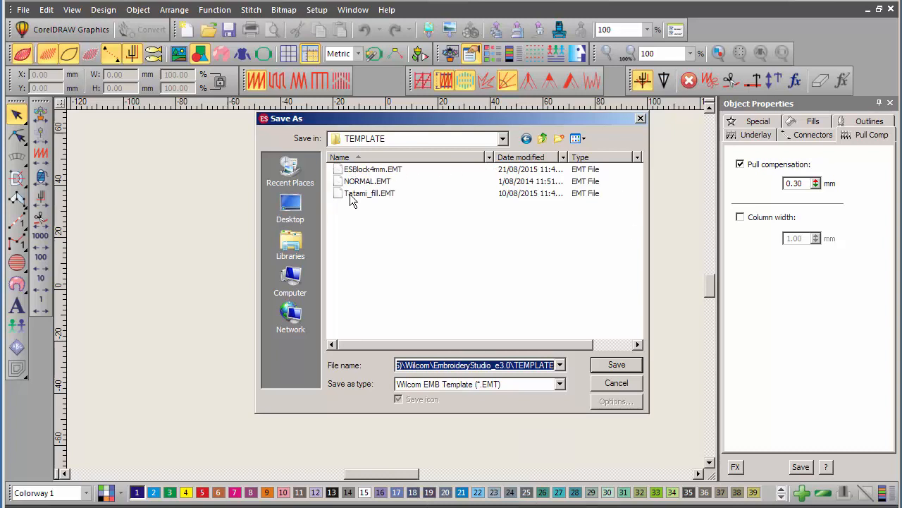
mouse_move(367, 180)
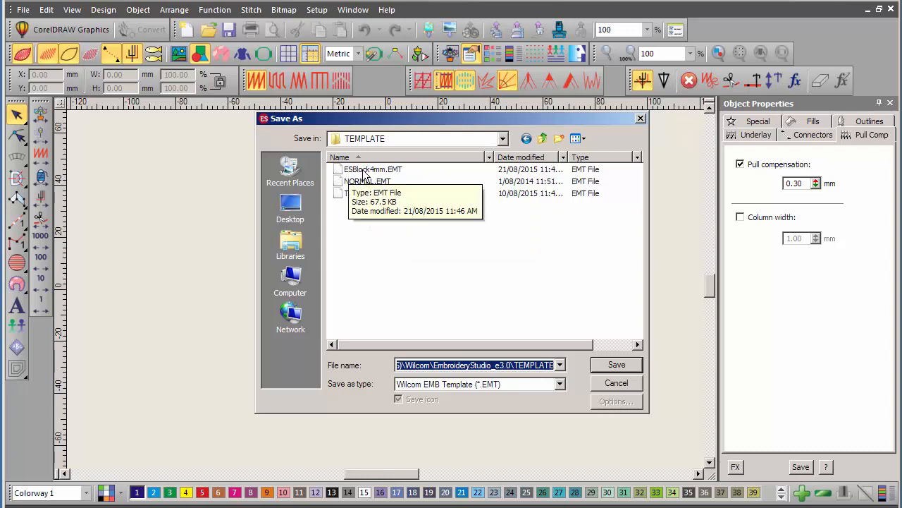
mouse_move(369, 192)
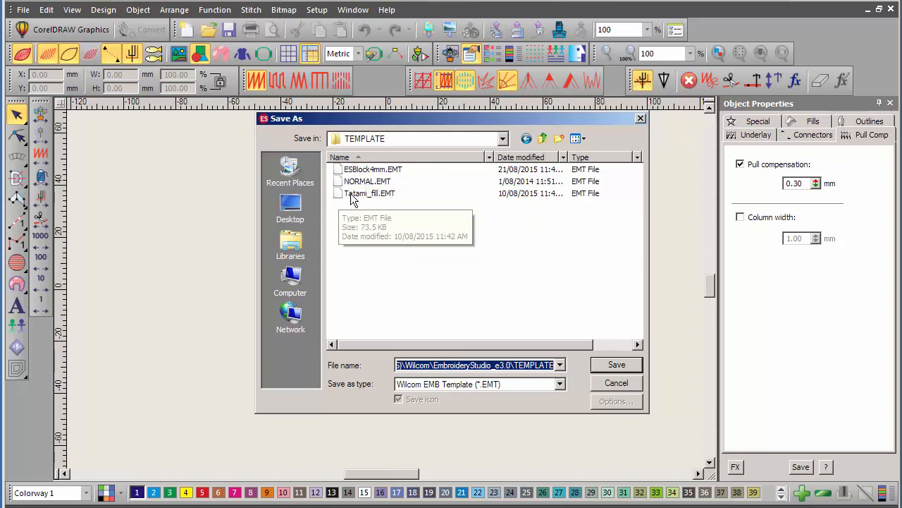
mouse_move(367, 181)
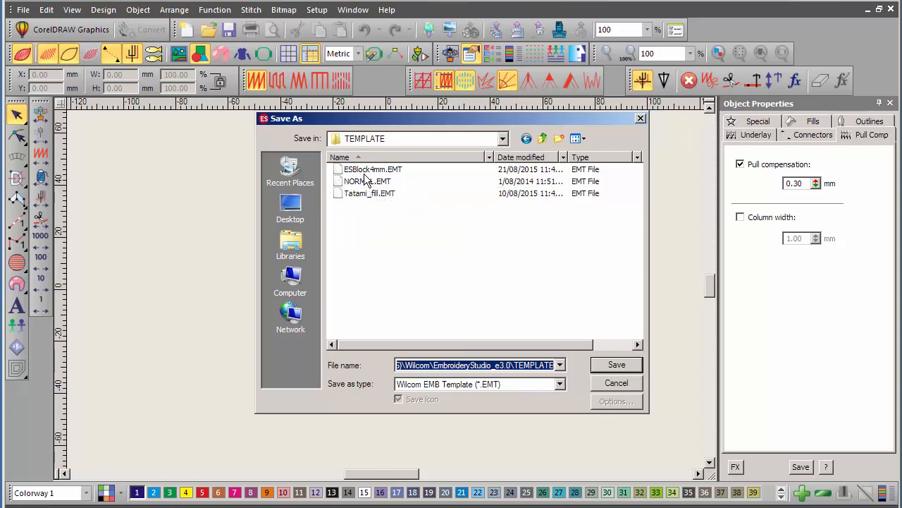
- Save the template as ESBlock4mmV2.EMT in the TEMPLATE folder
left_click(372, 169)
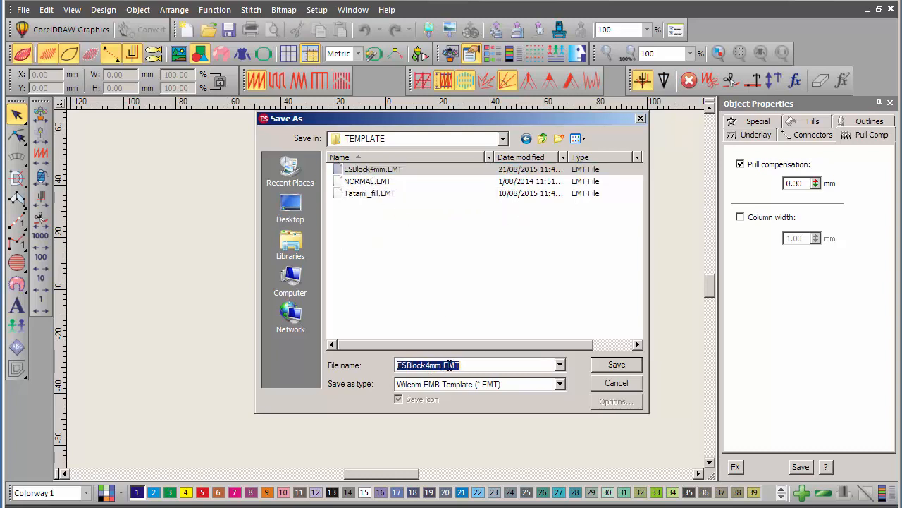
left_click(490, 363)
type("V2")
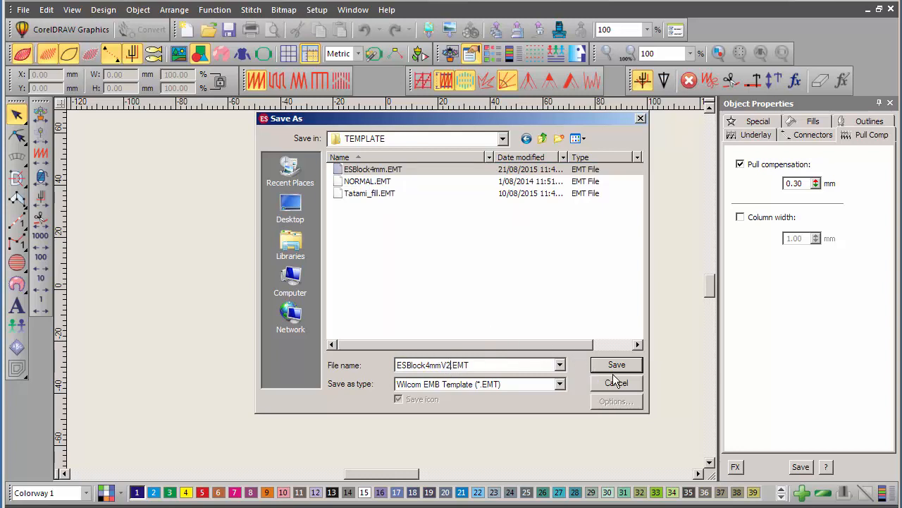
left_click(616, 364)
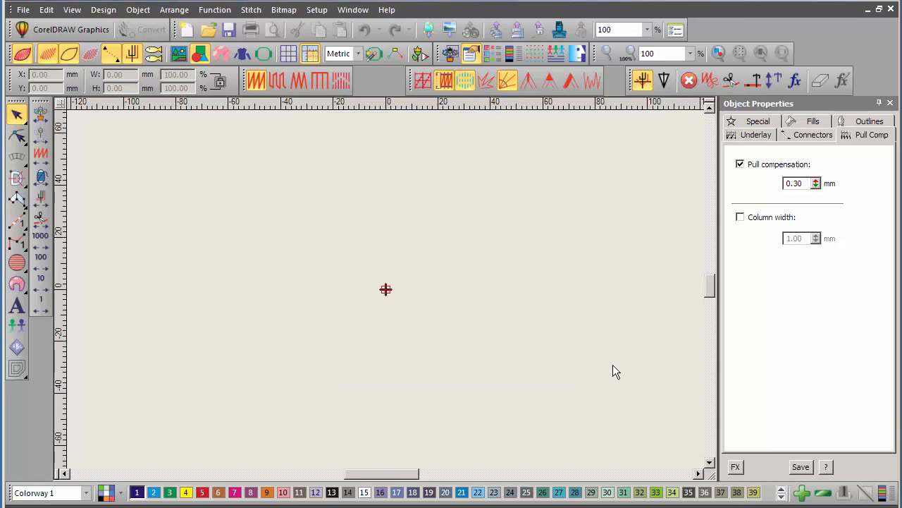
mouse_move(666, 274)
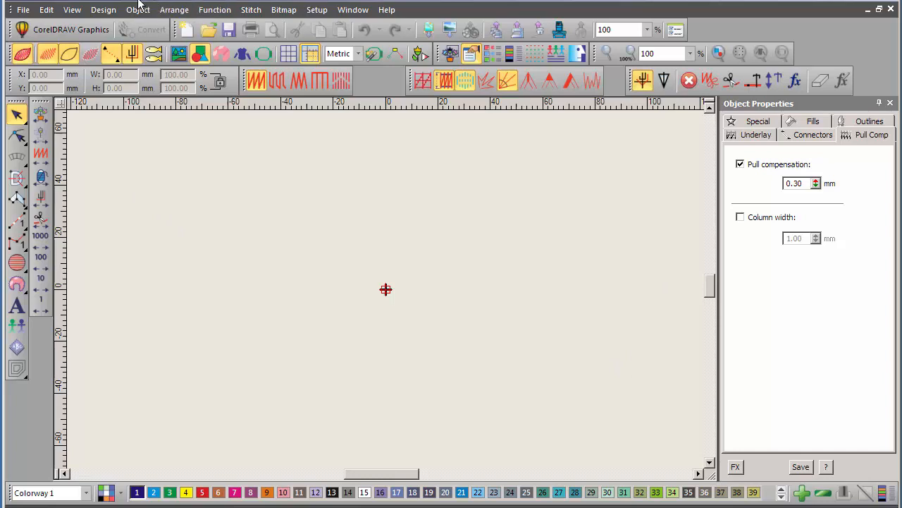
mouse_move(231, 5)
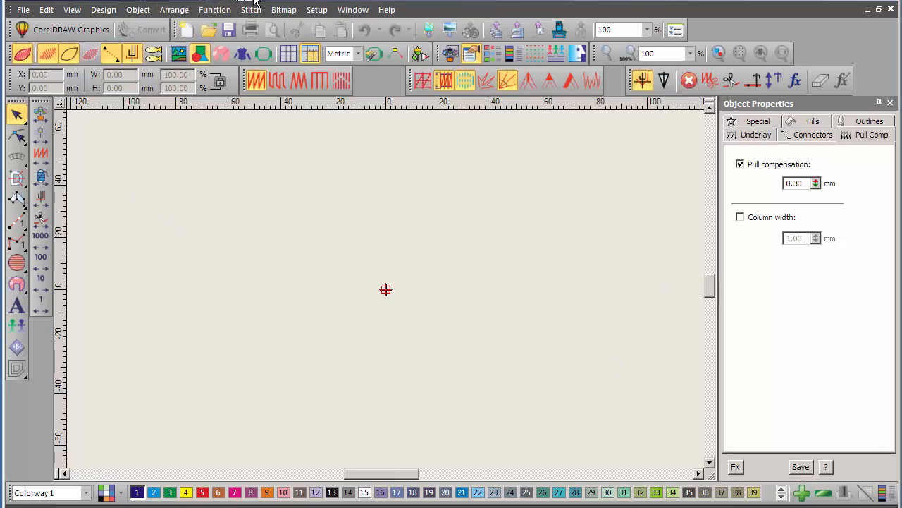
- Create a new design from the original ESBlock4mm template (0.25 mm pull compensation)
left_click(23, 8)
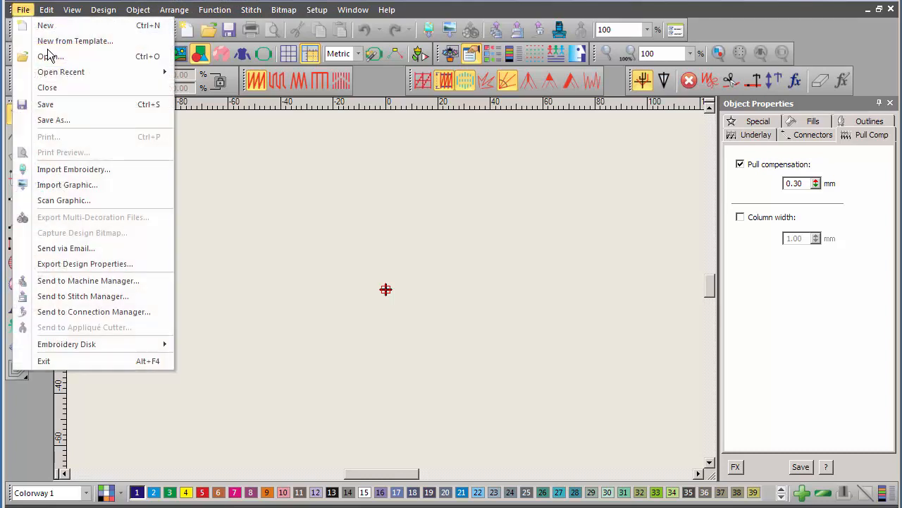
mouse_move(75, 41)
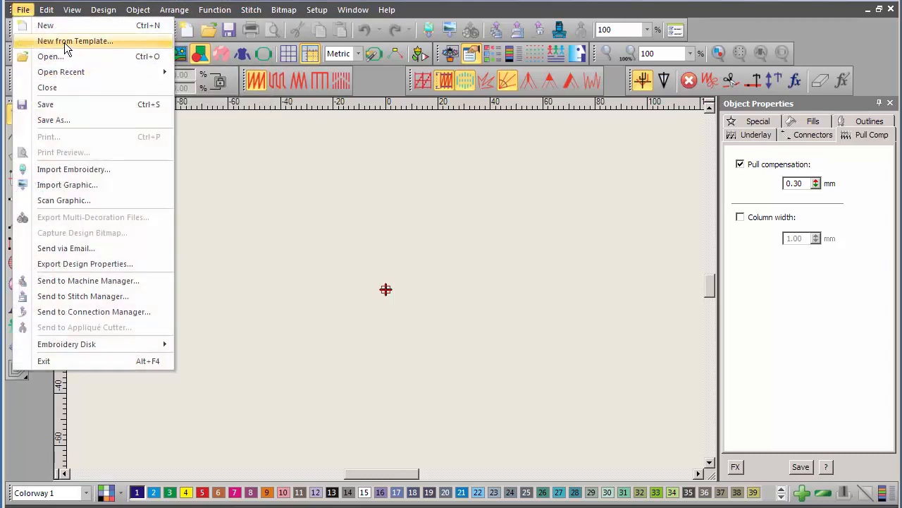
left_click(75, 41)
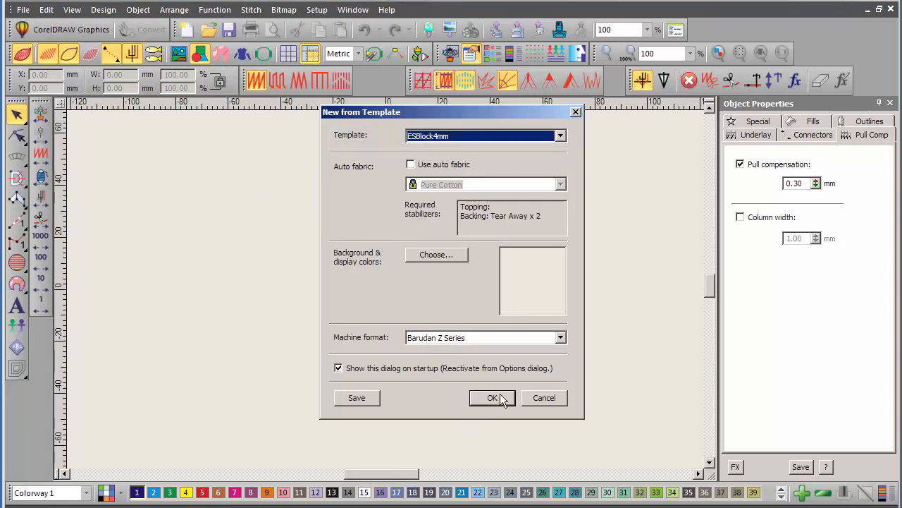
left_click(493, 397)
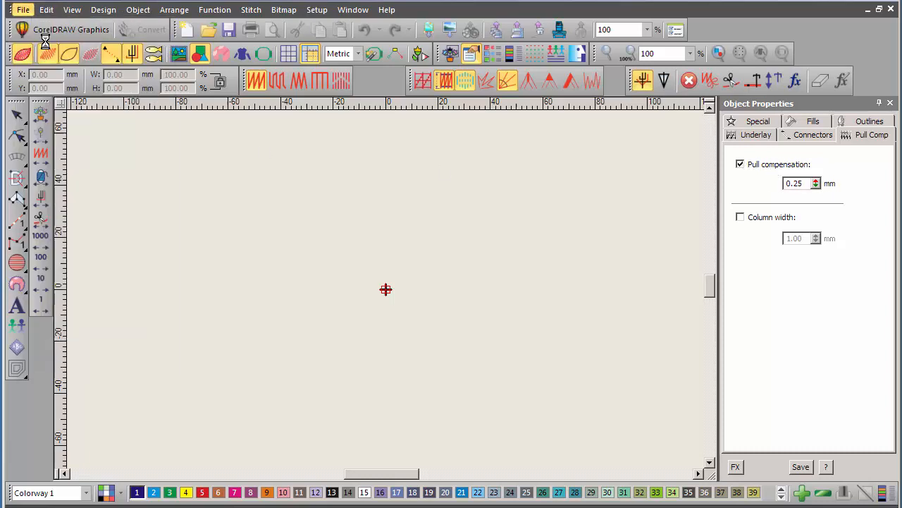
- Create a new design from the ESBlock4mmV2 template (0.30 mm pull compensation)
left_click(561, 135)
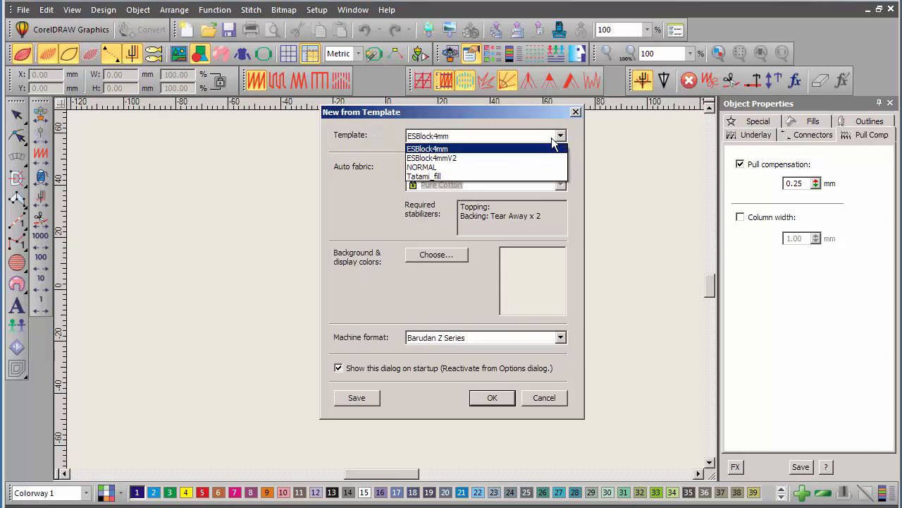
left_click(432, 158)
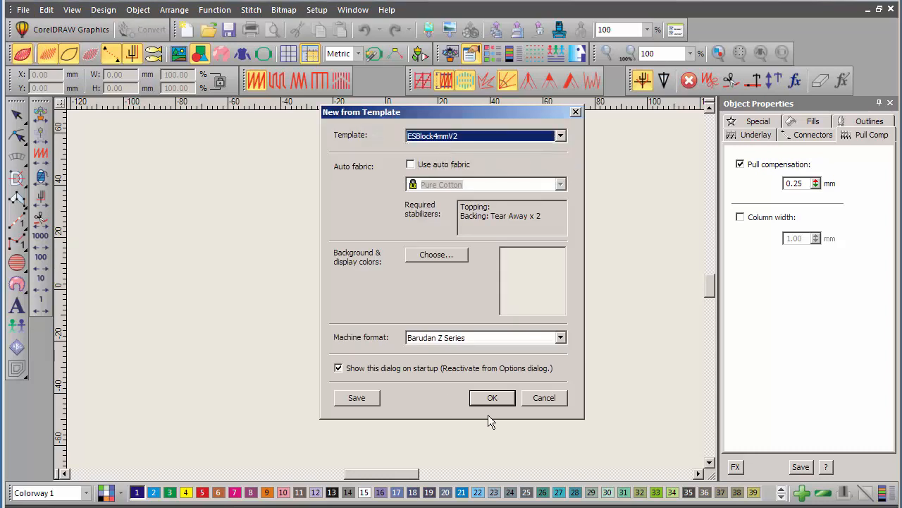
left_click(492, 397)
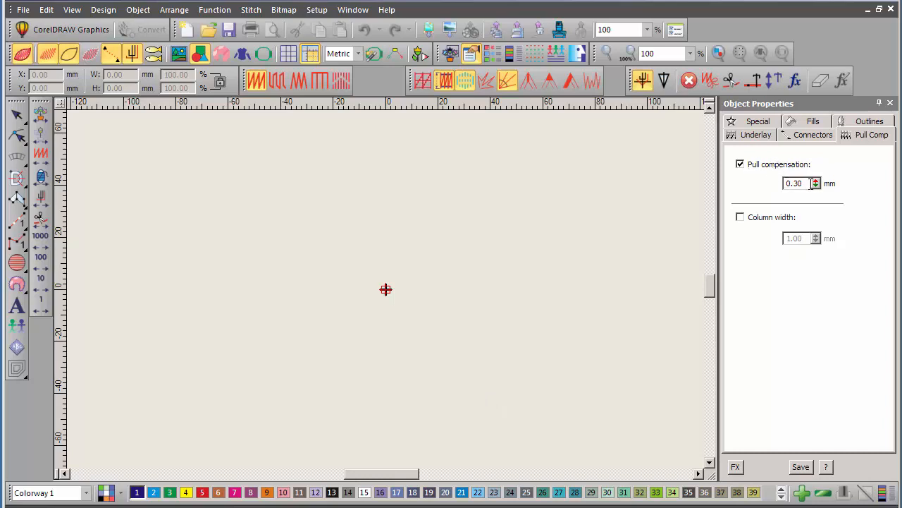
mouse_move(468, 181)
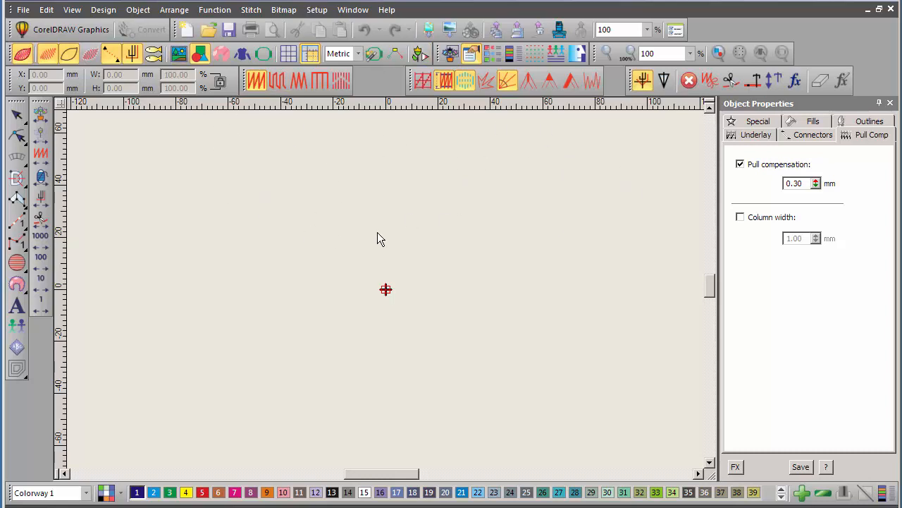
mouse_move(222, 271)
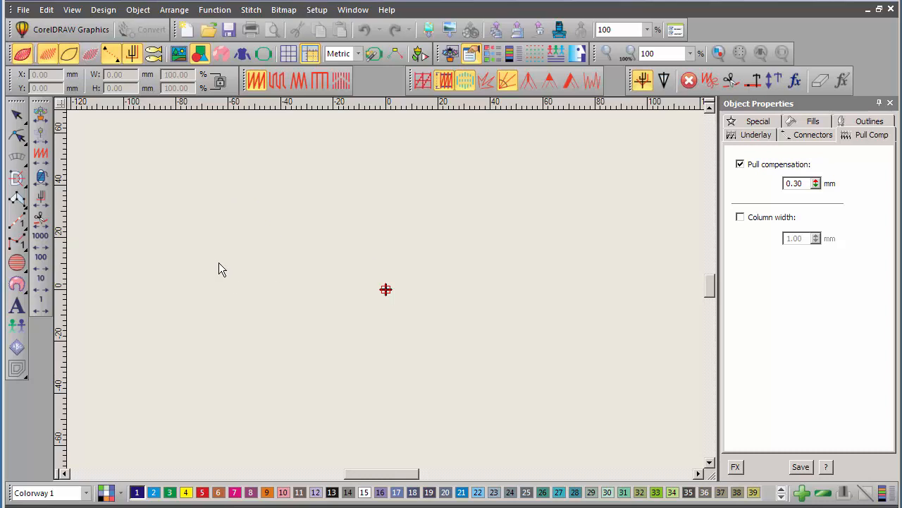